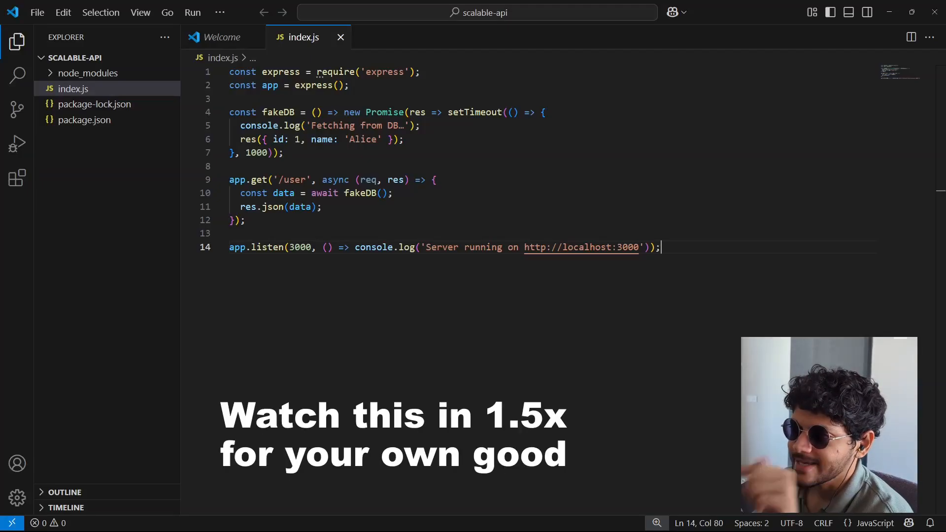
# Step: Close the Welcome tab and run node .\index.js in the integrated terminal to start the server
pyautogui.click(250, 36)
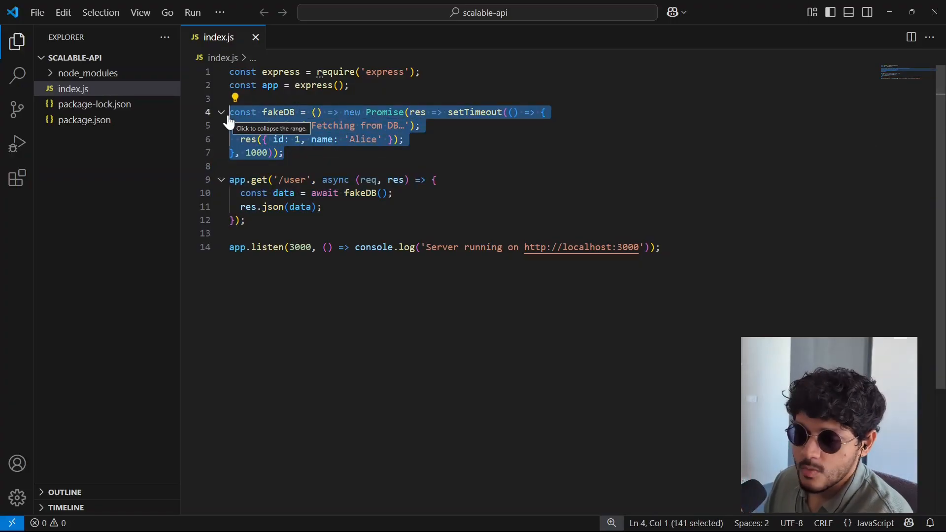
pyautogui.click(660, 247)
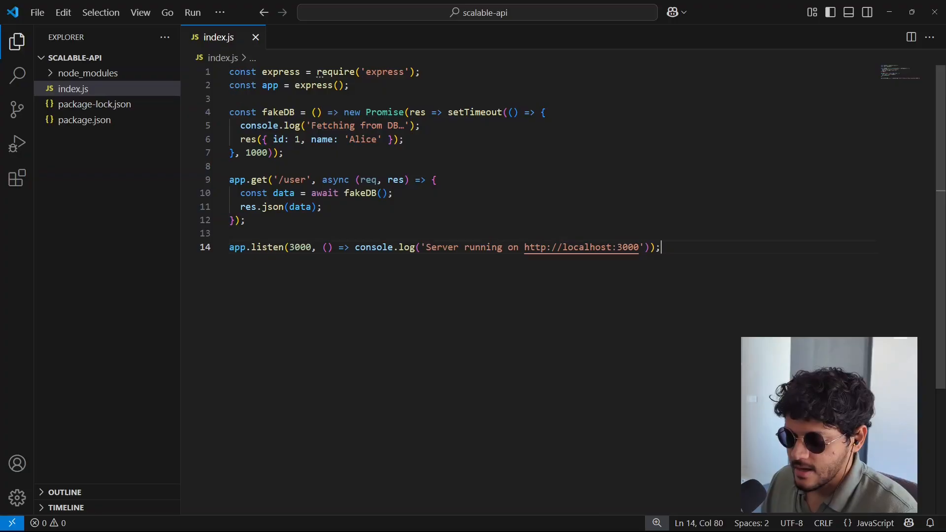
pyautogui.press('ctrl+`')
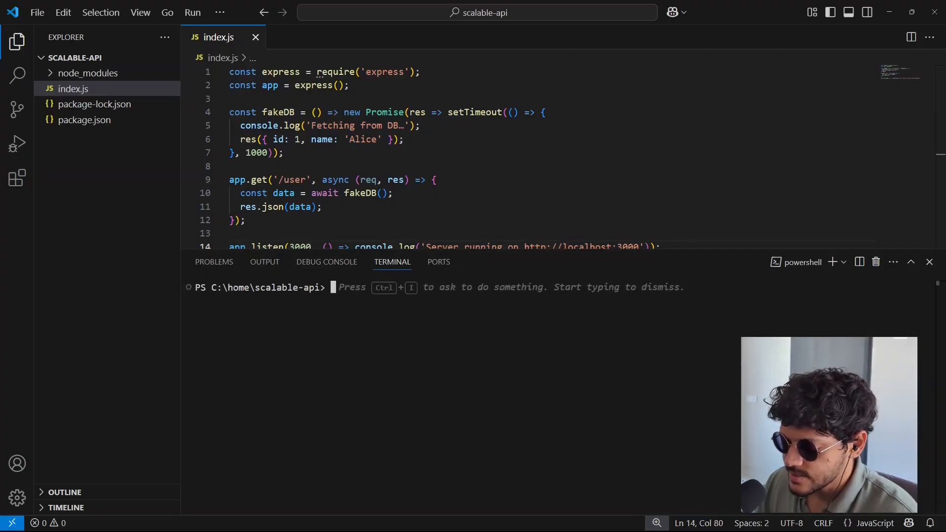
pyautogui.write('node .\\index.js')
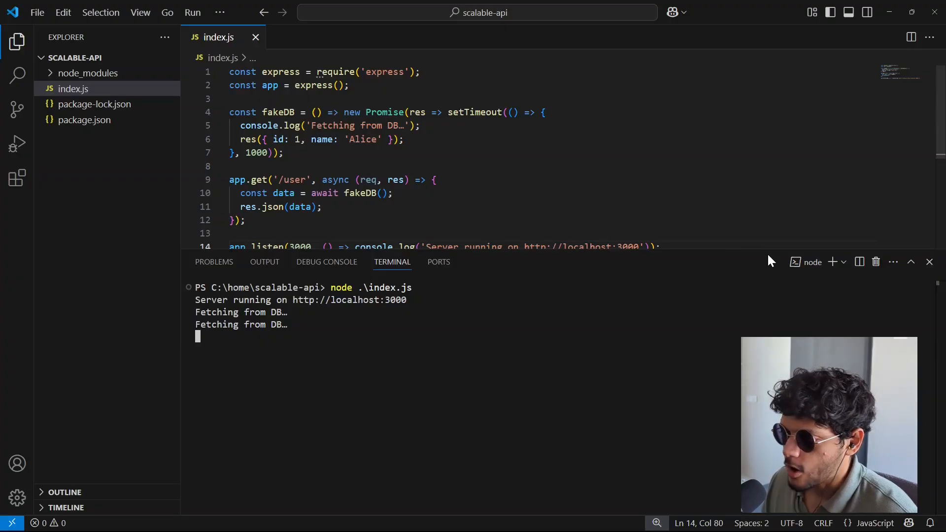
pyautogui.moveTo(846, 261)
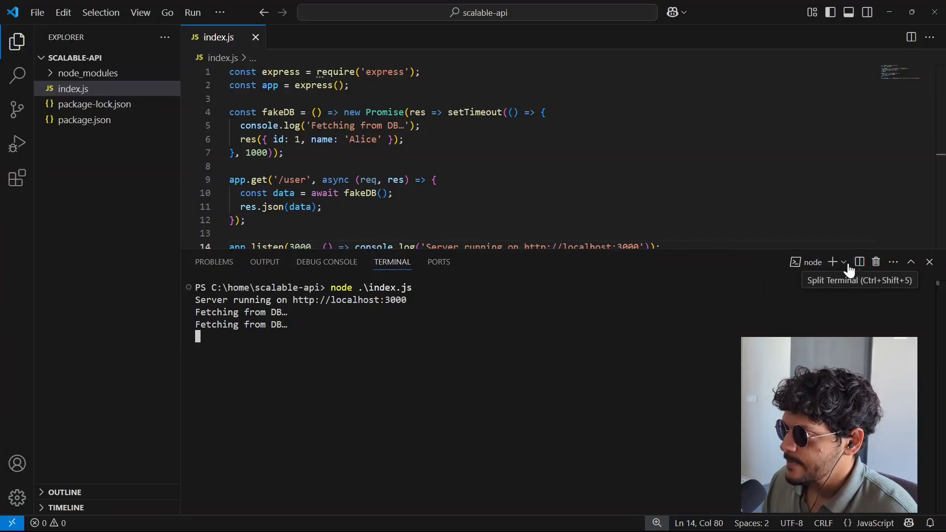
# Step: Run autocannon on localhost:3000/user from a split terminal, noting ~1032.83 ms average latency over 100 requests
pyautogui.click(844, 262)
pyautogui.write('autocannon http://localhost:3000/user')
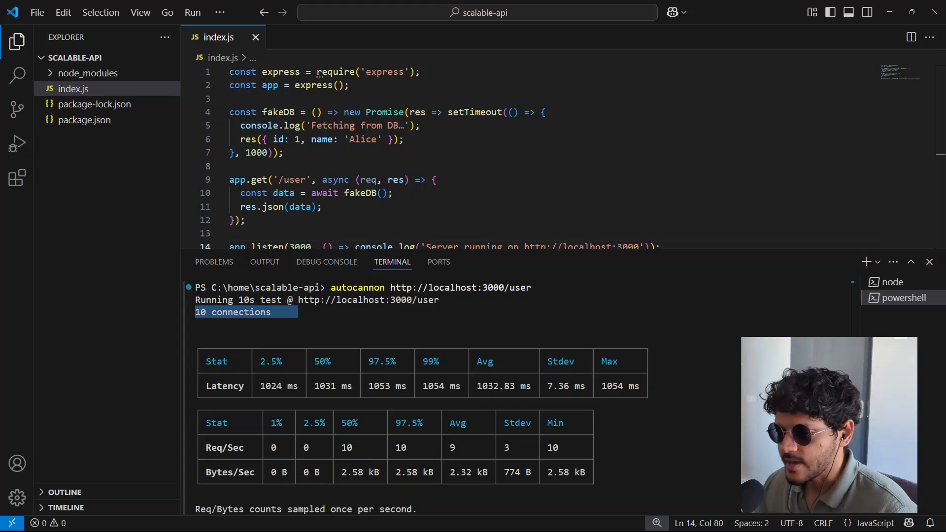
pyautogui.doubleClick(497, 386)
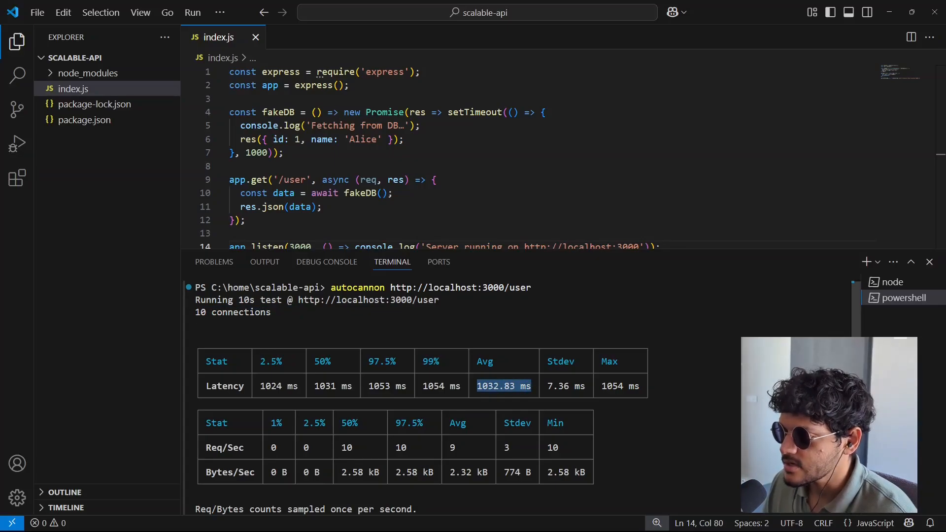
pyautogui.scroll(-3)
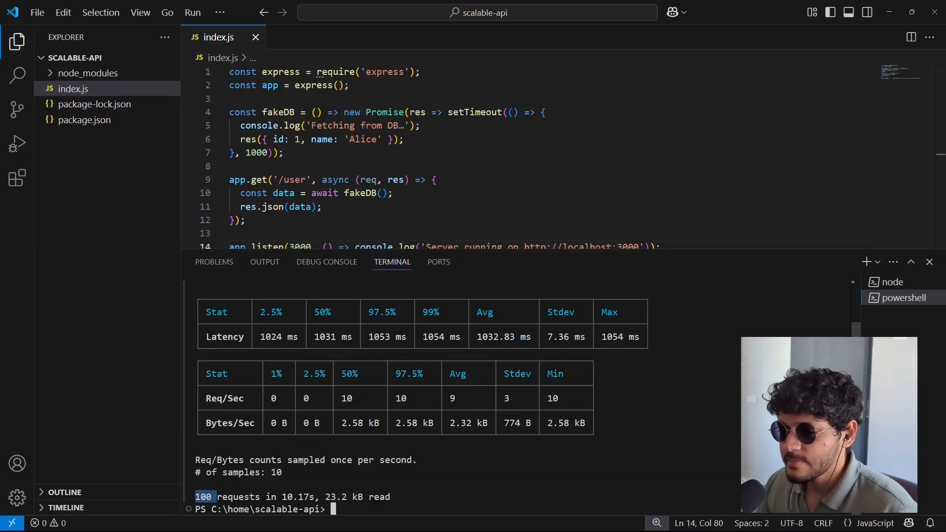
pyautogui.click(402, 139)
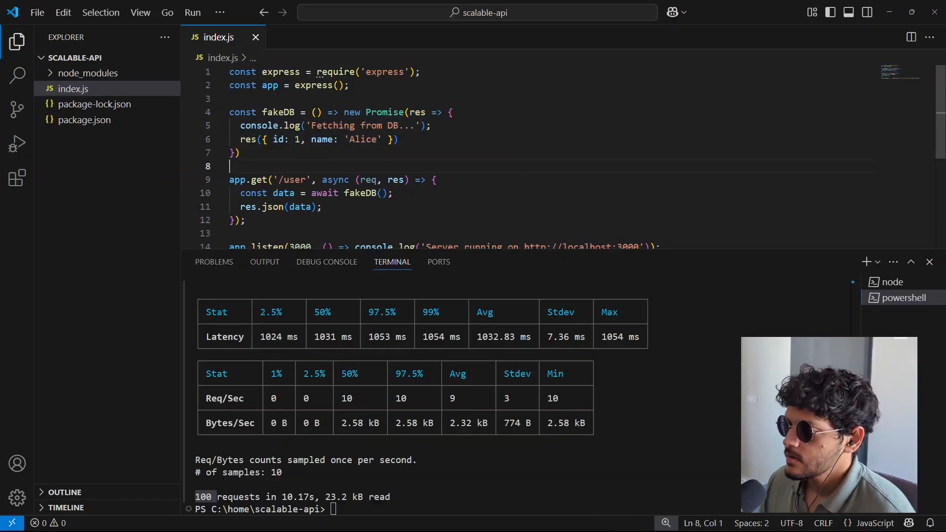
# Step: Restart the server without the fakeDB delay and rerun autocannon against localhost:3000/user
pyautogui.write('autocannon http://localhost:3000/user')
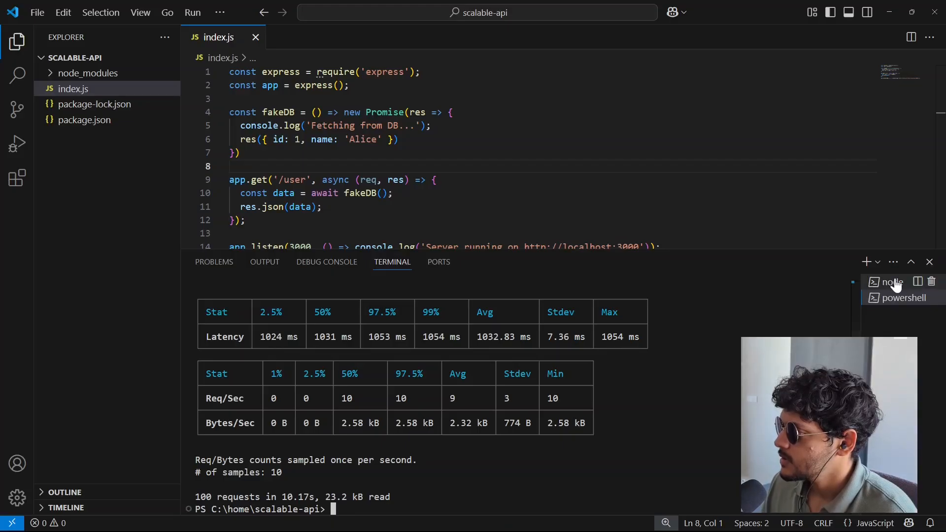
pyautogui.click(903, 282)
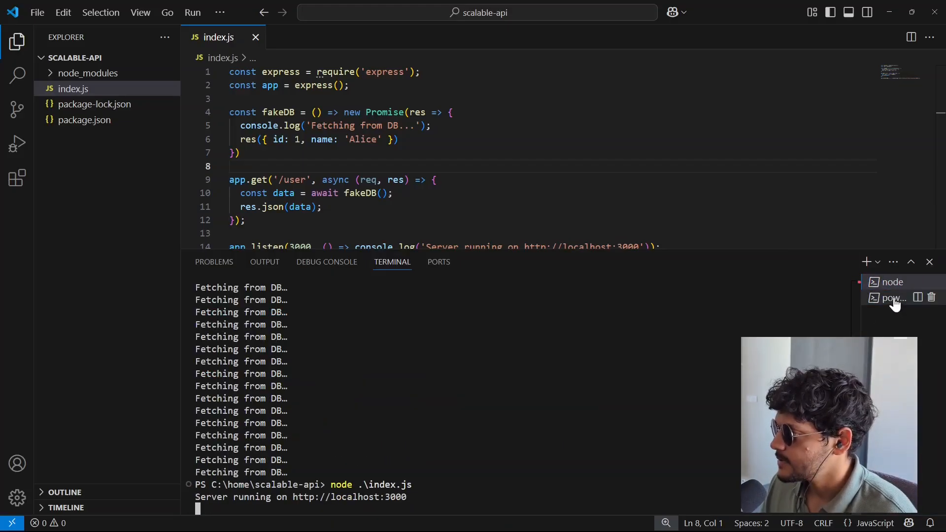
pyautogui.click(899, 298)
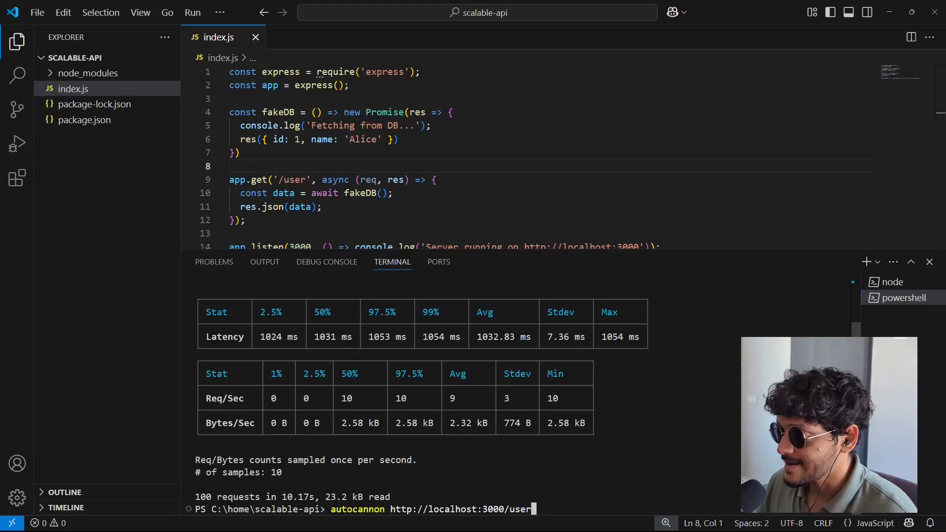
pyautogui.press('Return')
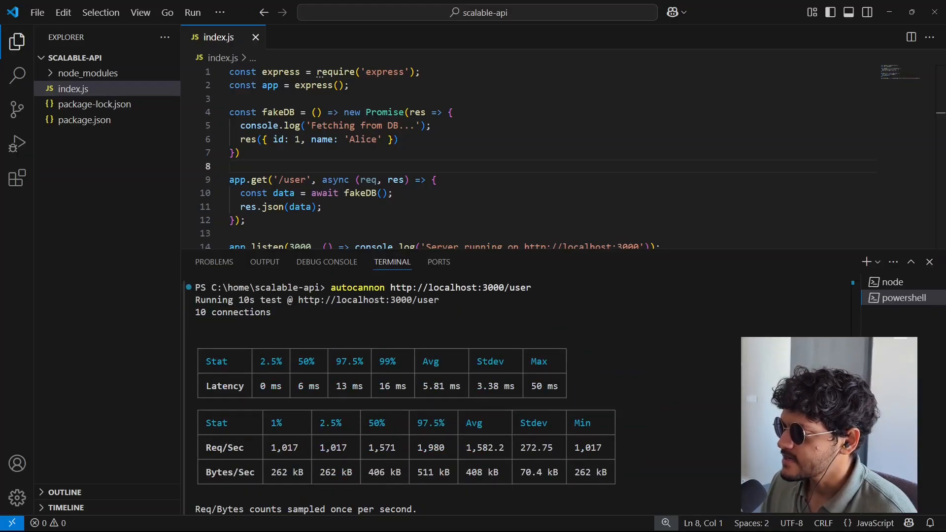
# Step: Review the results: 5.81 ms average latency, 16k total requests, 1,582.2 requests per second
pyautogui.doubleClick(433, 386)
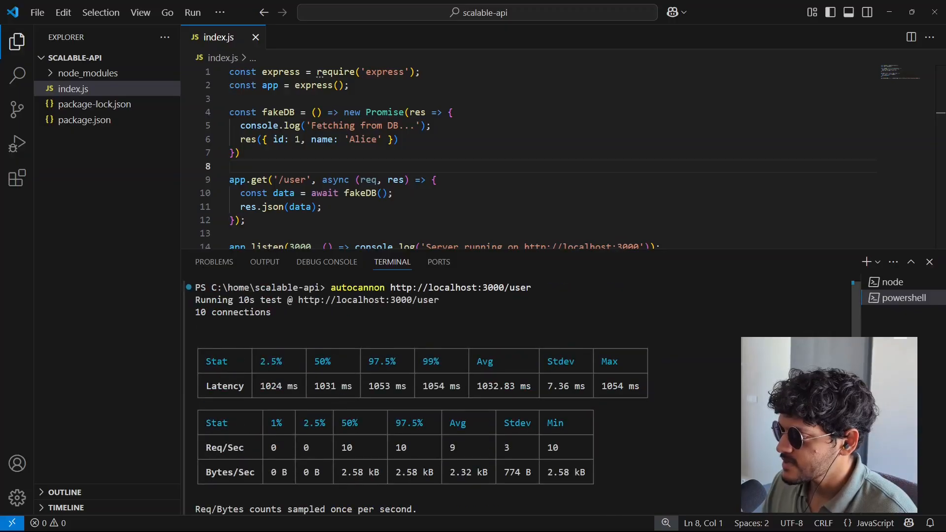
pyautogui.doubleClick(494, 385)
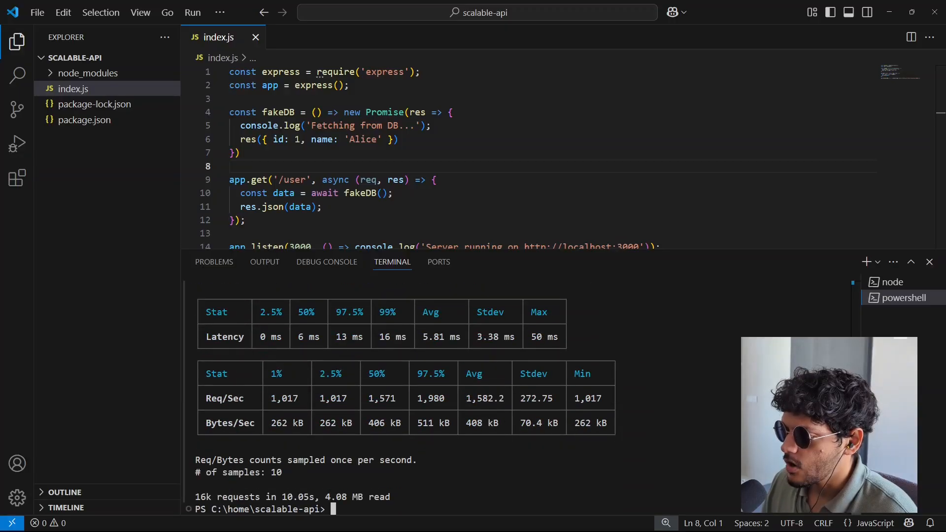
pyautogui.doubleClick(203, 496)
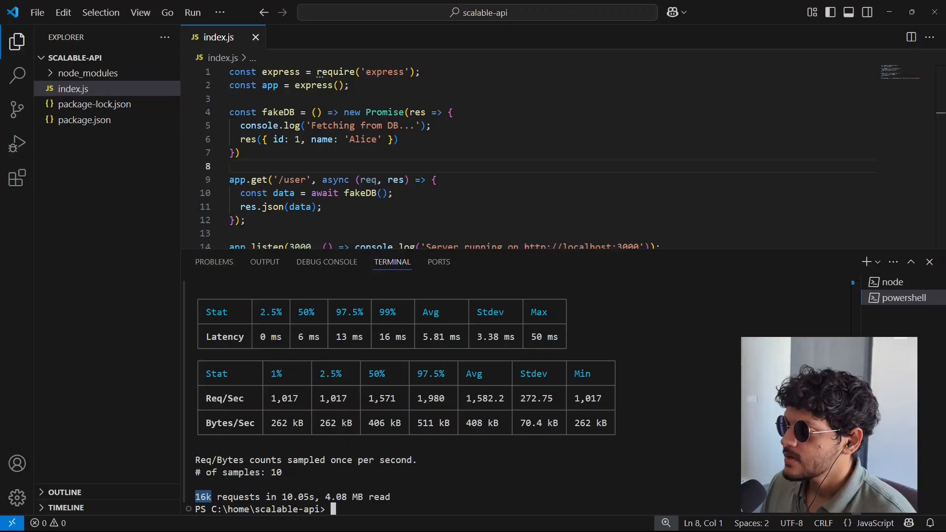
pyautogui.doubleClick(483, 398)
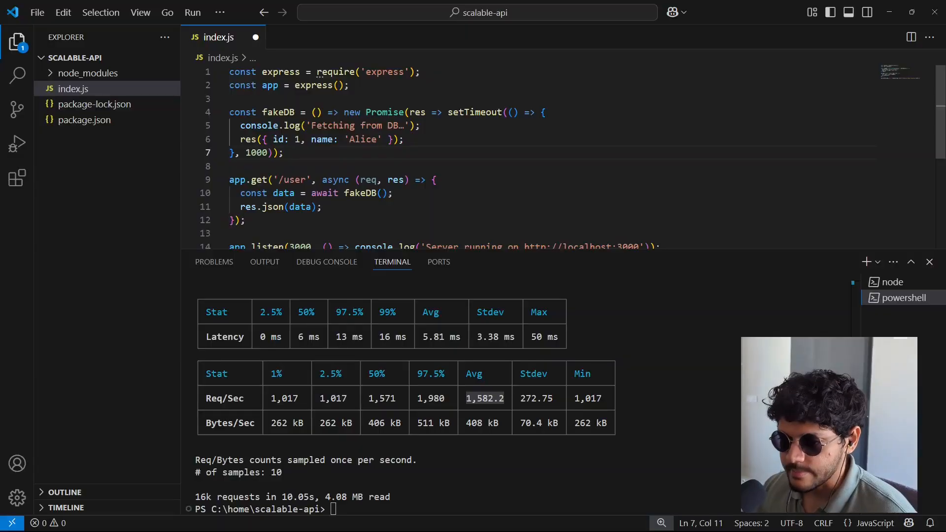
# Step: Restore the 1000 ms setTimeout in fakeDB, then switch to the WSL documentation in Chrome
pyautogui.click(284, 153)
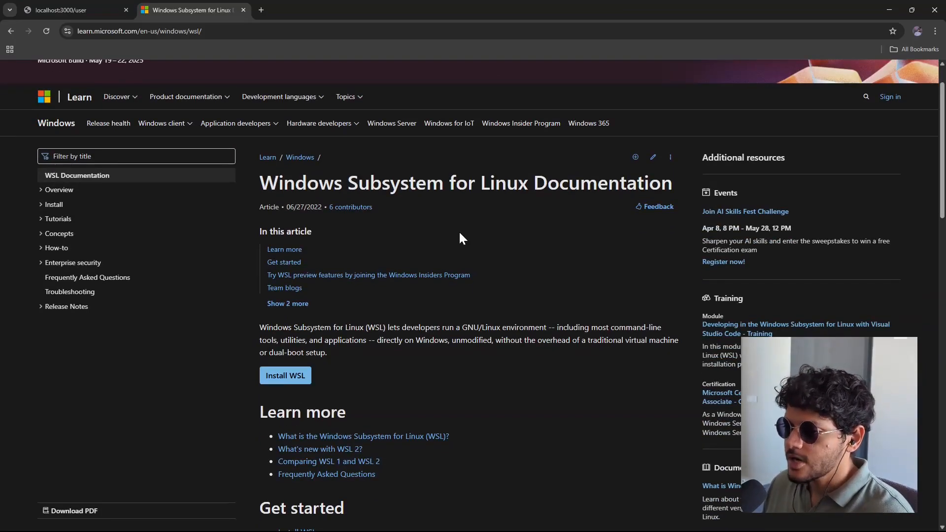
# Step: Open the Install WSL guide and select the wsl --install command
pyautogui.click(285, 375)
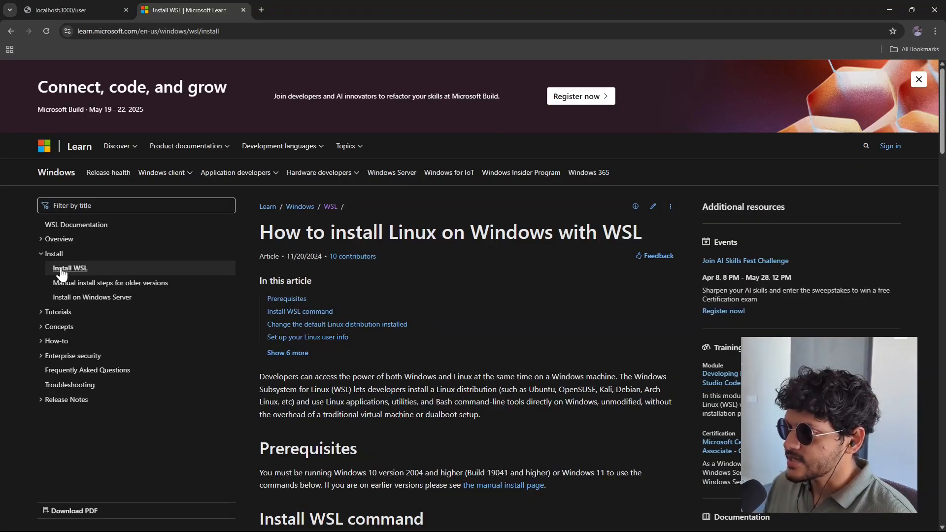
pyautogui.scroll(-3)
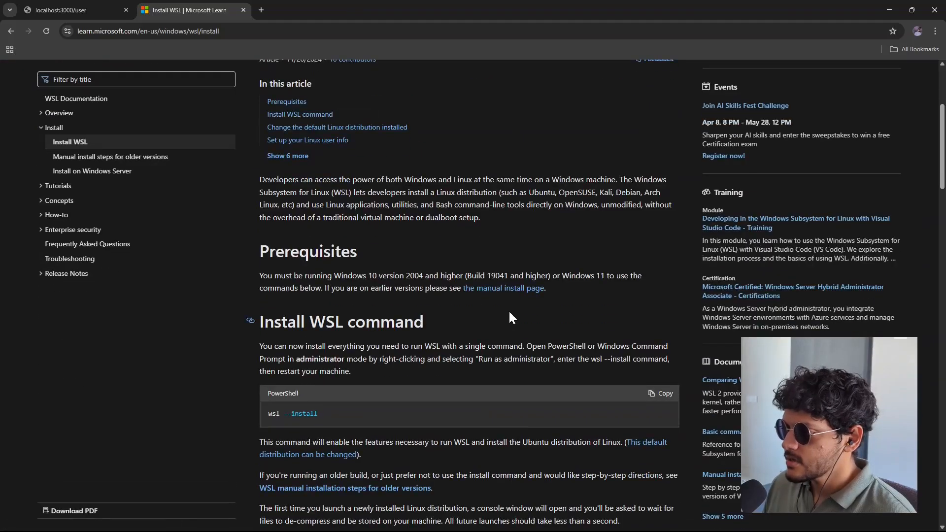
pyautogui.scroll(-3)
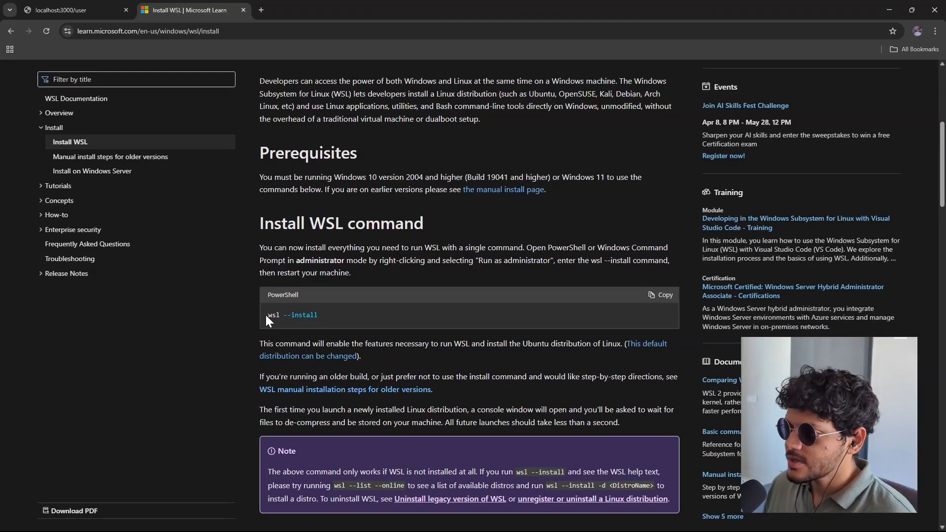
pyautogui.doubleClick(292, 316)
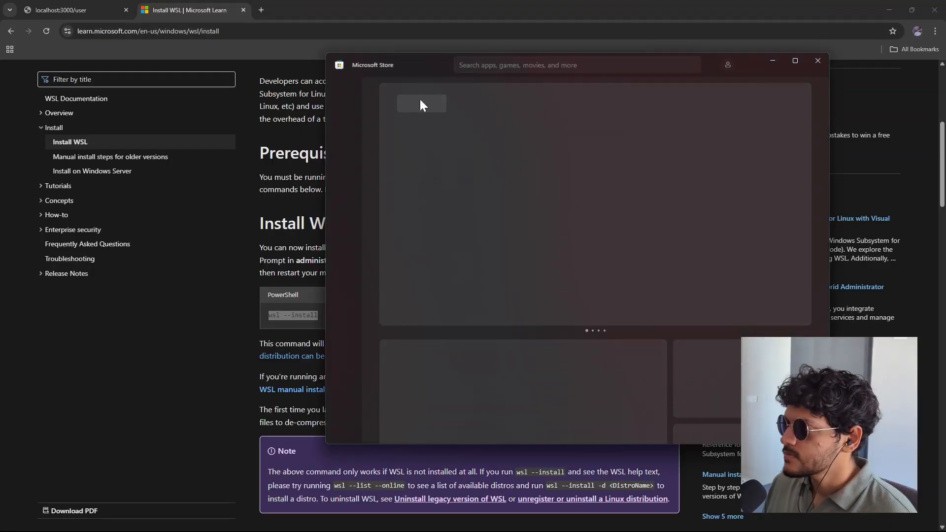
# Step: Search the Microsoft Store for 'ubuntu' and browse the releases, noting Ubuntu 22.04.5 LTS is installed
pyautogui.click(577, 65)
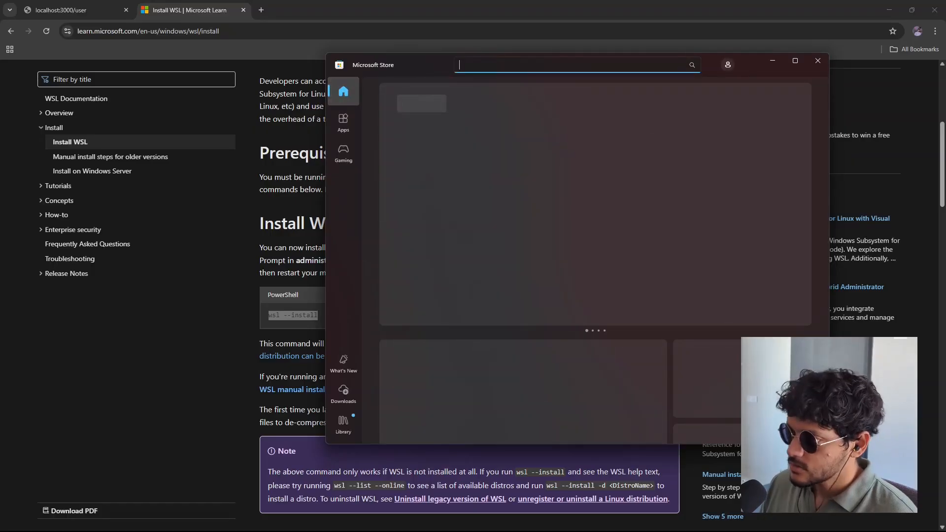
pyautogui.write('ubuntu')
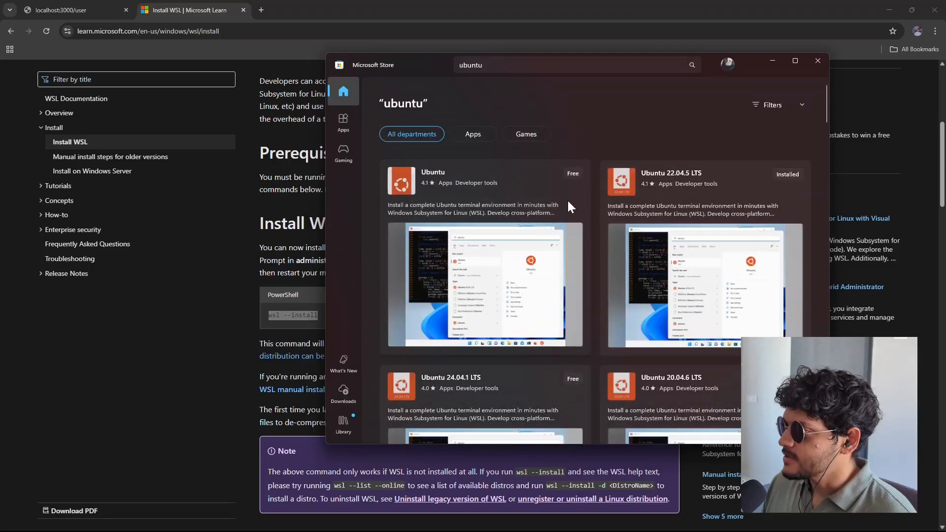
pyautogui.scroll(-3)
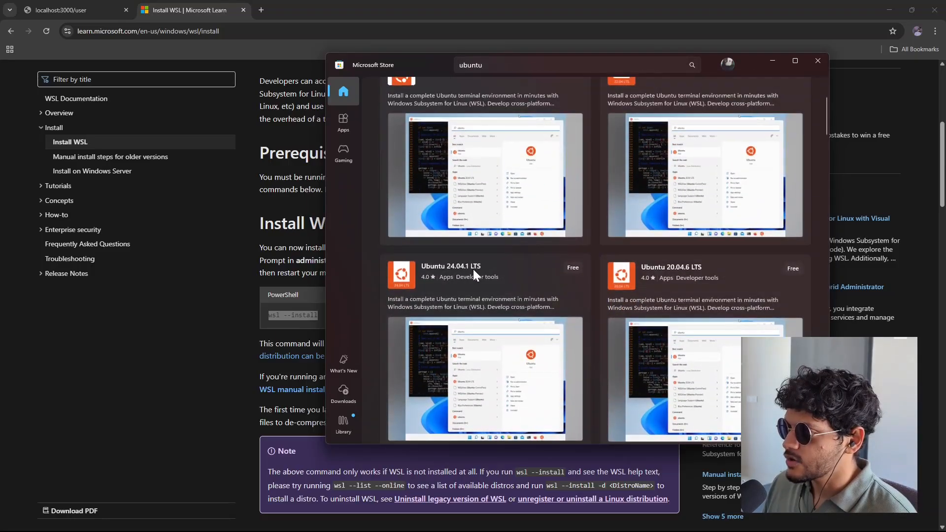
pyautogui.scroll(3)
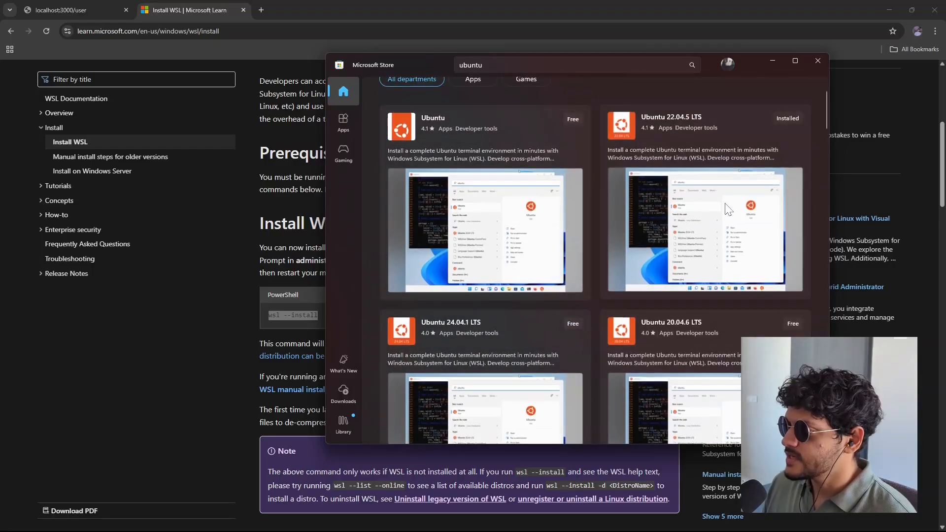
pyautogui.click(817, 60)
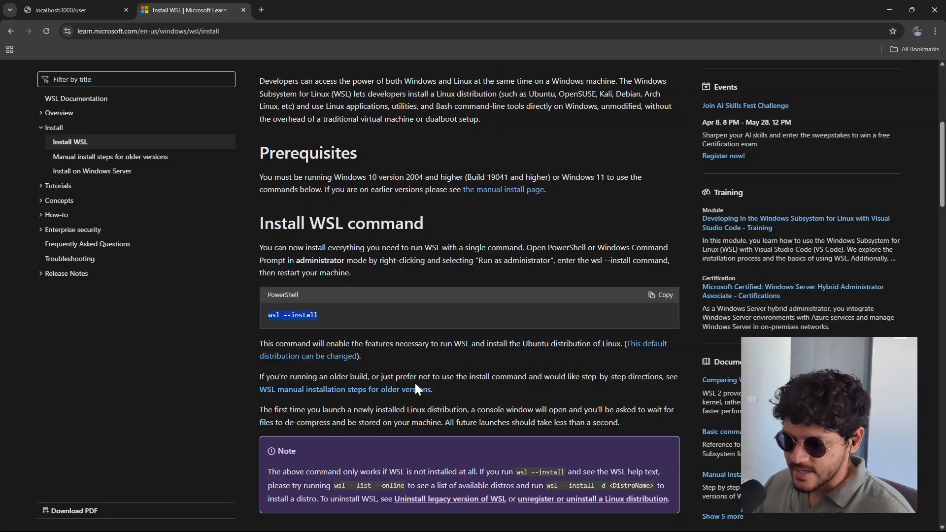
pyautogui.moveTo(431, 367)
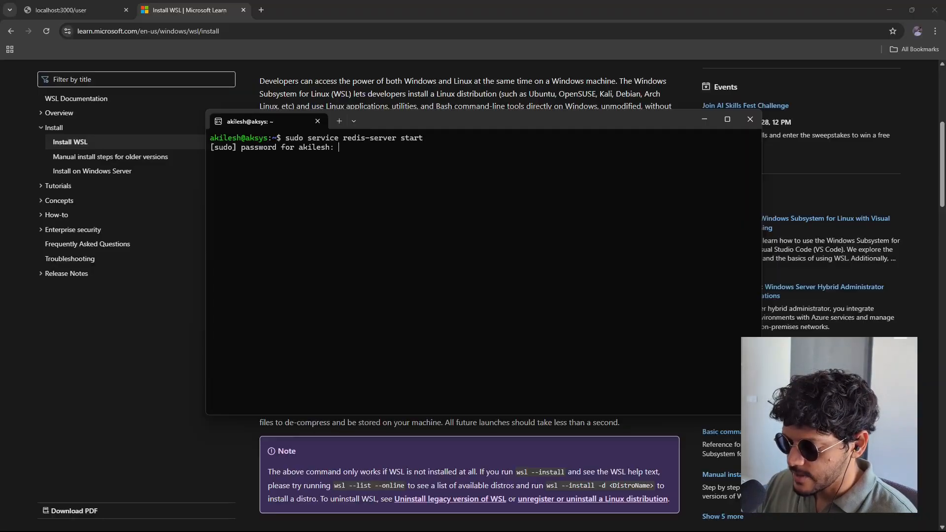
# Step: Start Redis with the sudo password and confirm 'sudo service redis-server status' reports active (running)
pyautogui.press('Return')
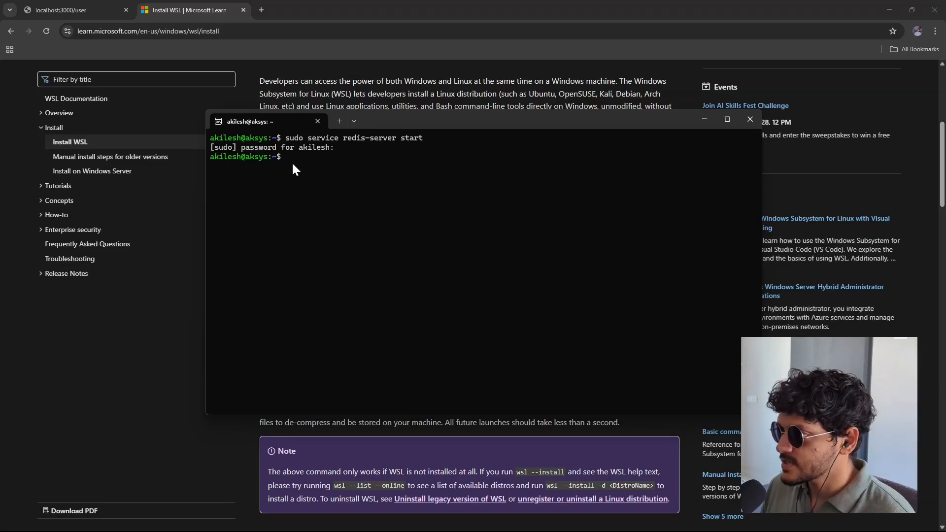
pyautogui.write('sudo service redis-server sta')
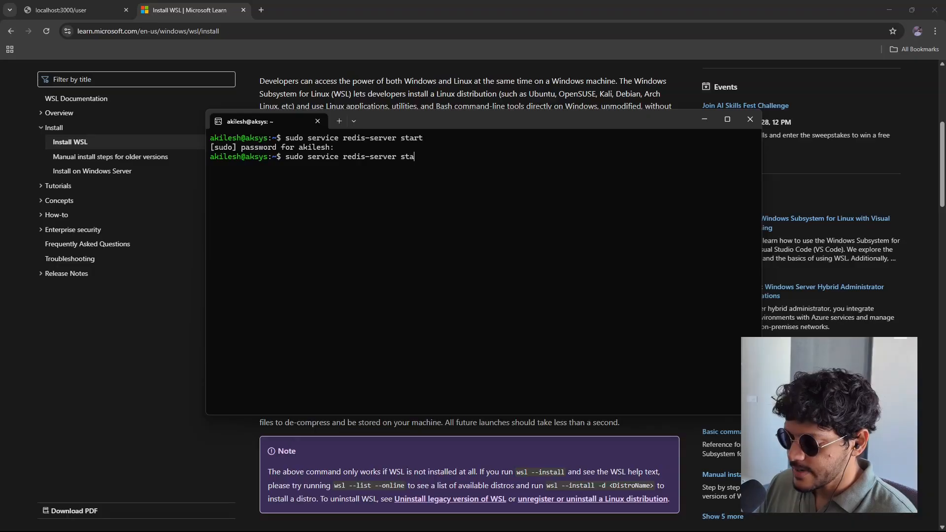
pyautogui.press('Return')
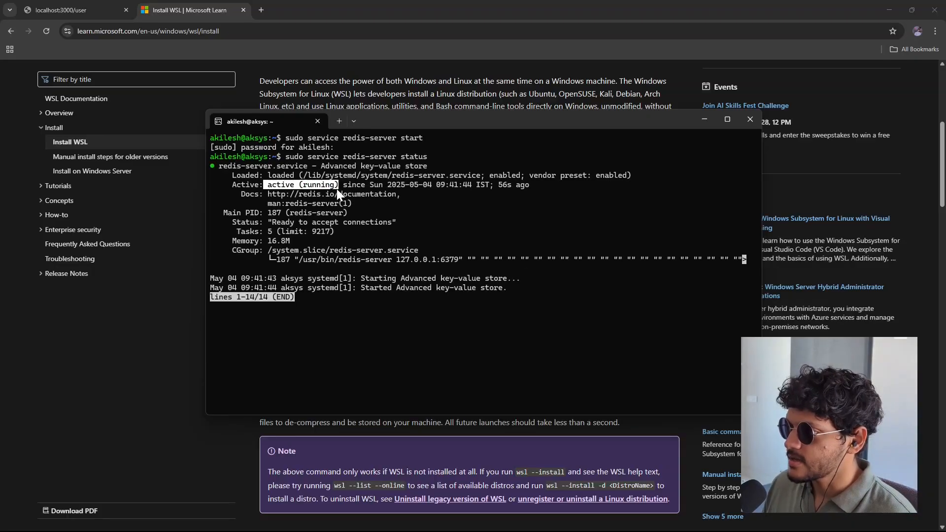
pyautogui.moveTo(363, 344)
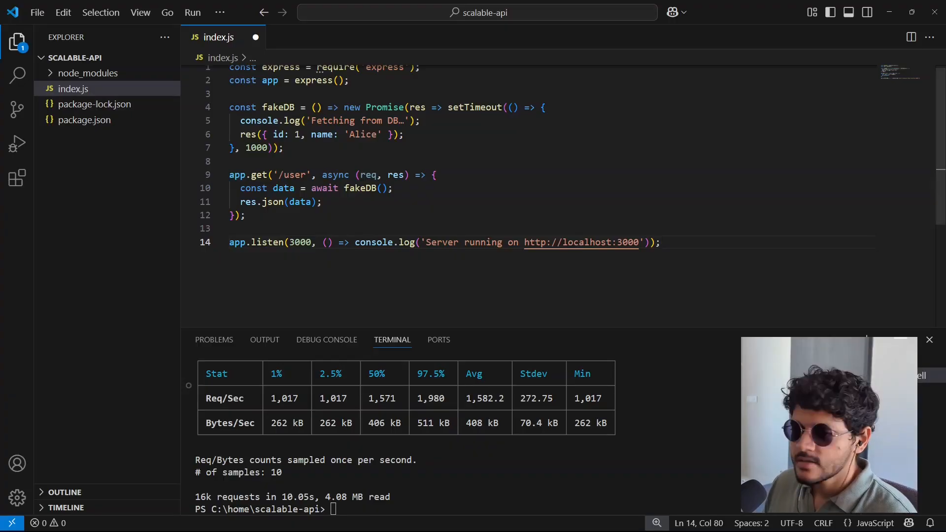
# Step: Install express-rate-limit, rate-limit-redis and redis via npm and verify them in package.json
pyautogui.write('npm install express-rate-limit rate-limit-redis redis')
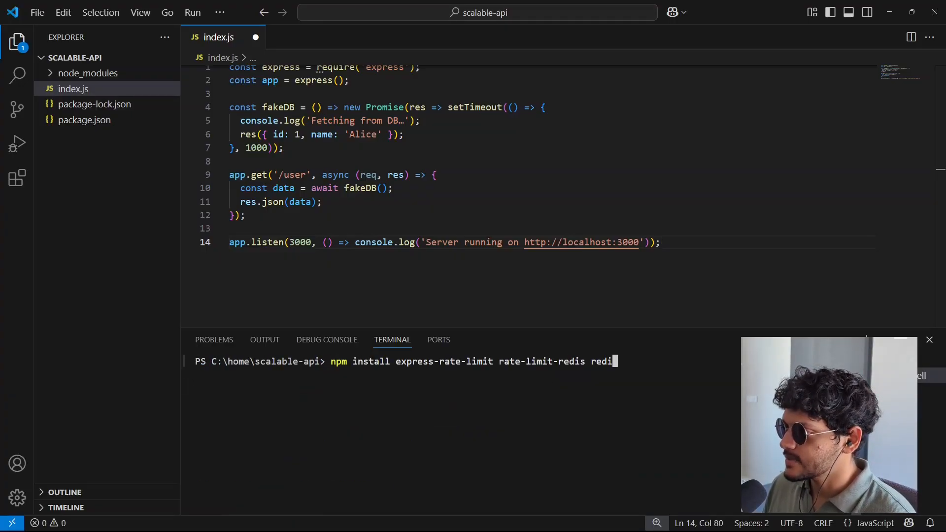
pyautogui.doubleClick(540, 360)
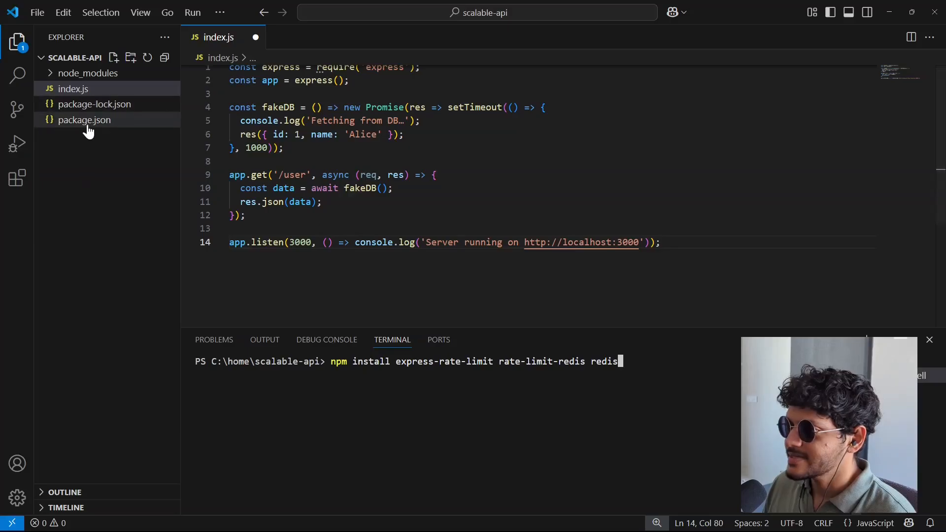
pyautogui.click(84, 119)
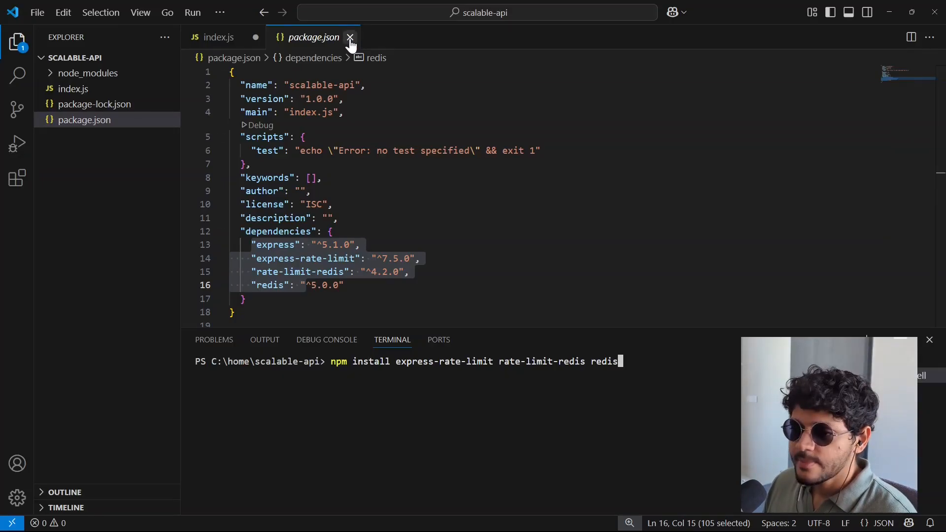
pyautogui.click(350, 36)
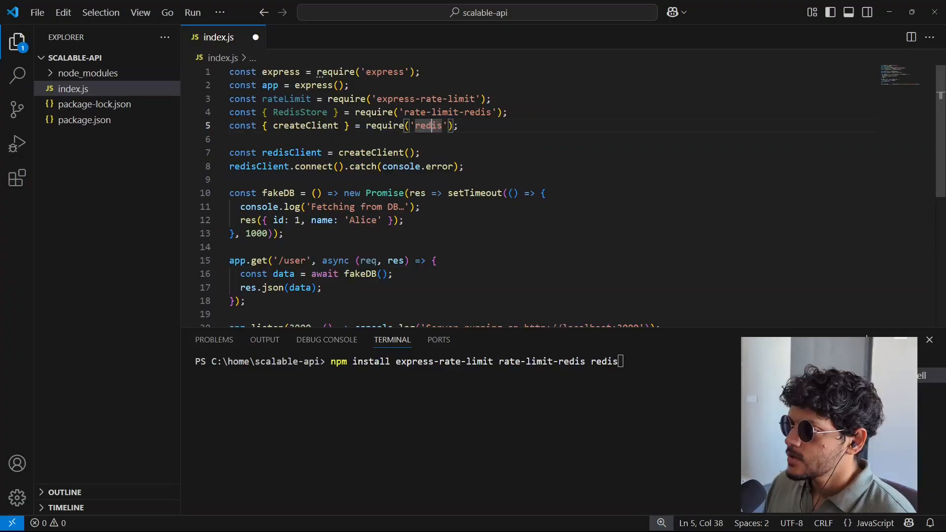
# Step: Review the rateLimit, RedisStore and createClient imports and the connecting Redis client in index.js
pyautogui.doubleClick(299, 113)
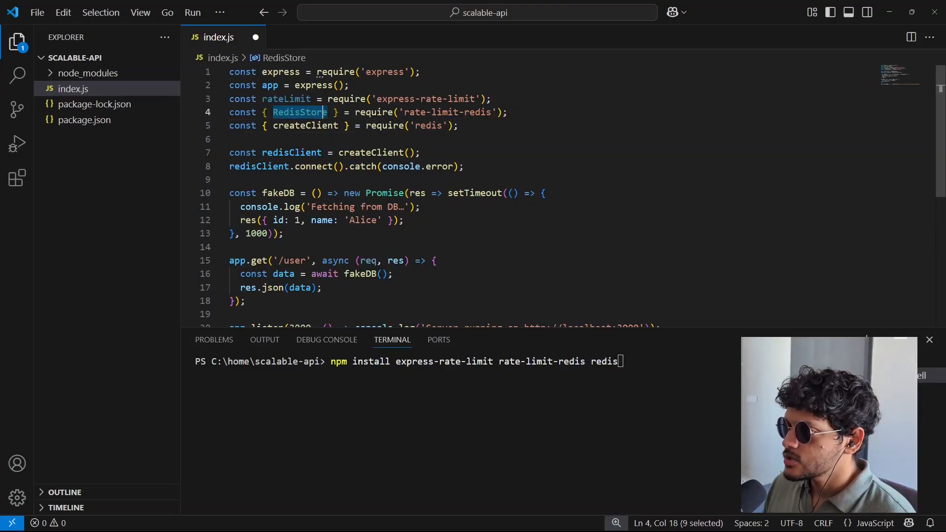
pyautogui.doubleClick(306, 125)
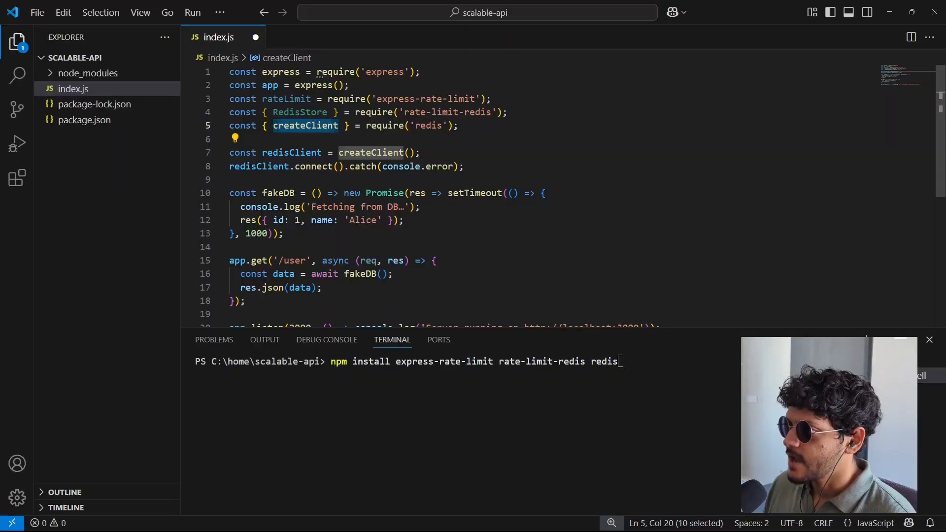
pyautogui.doubleClick(286, 98)
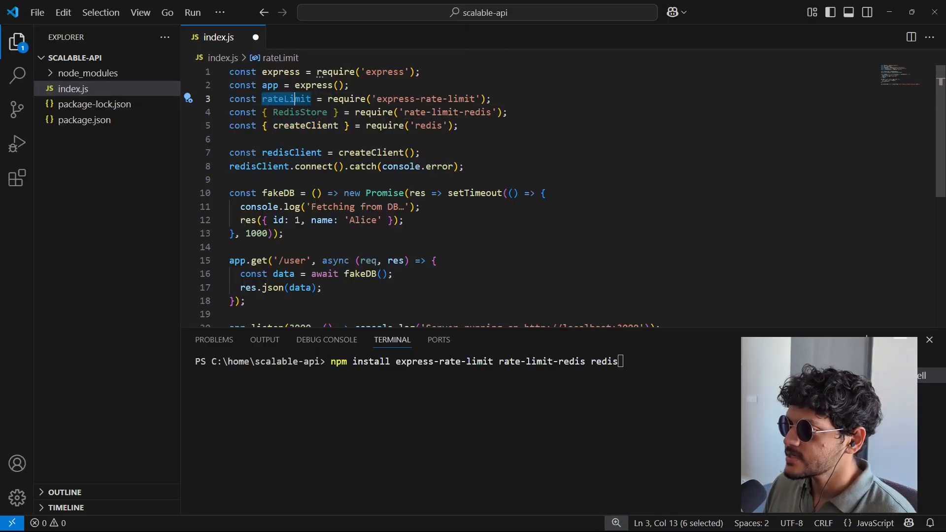
pyautogui.doubleClick(373, 152)
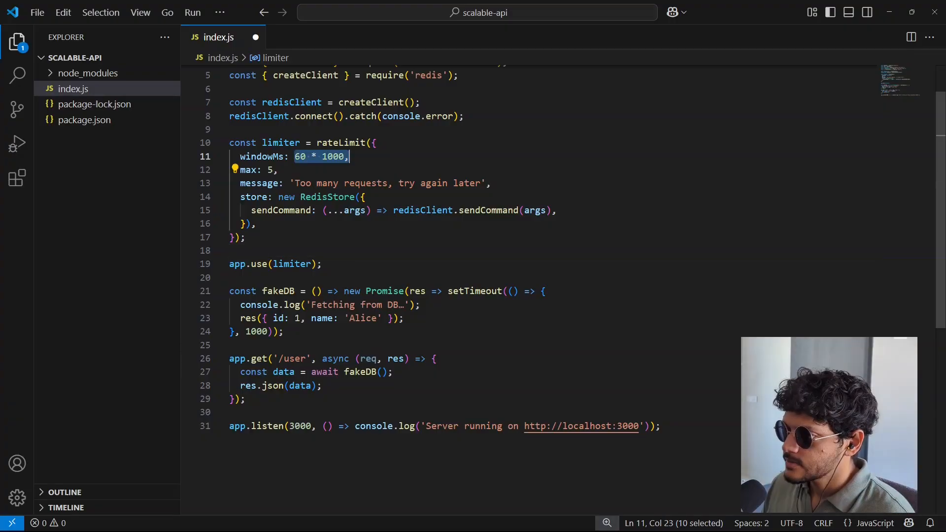
# Step: Review the limiter's 60*1000 ms window, max of 5 requests and 'too many requests' message
pyautogui.press('shift+Left')
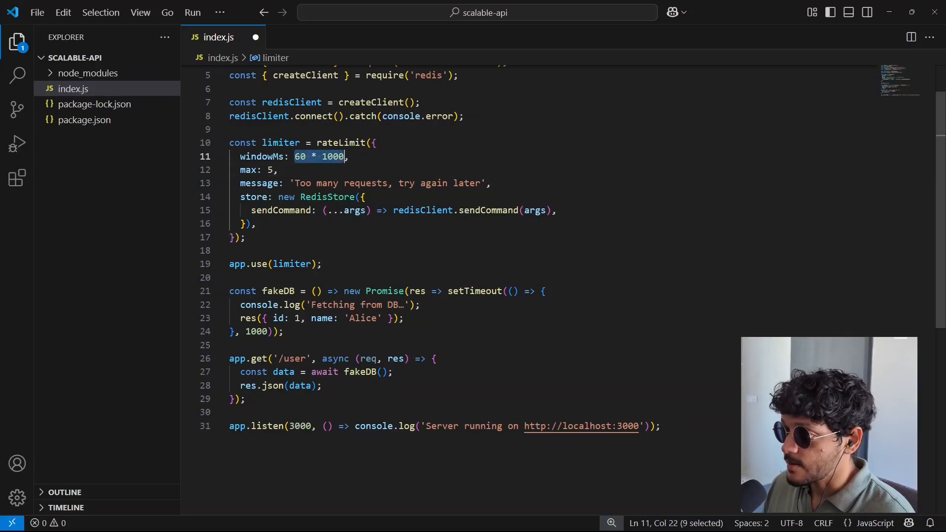
pyautogui.click(270, 169)
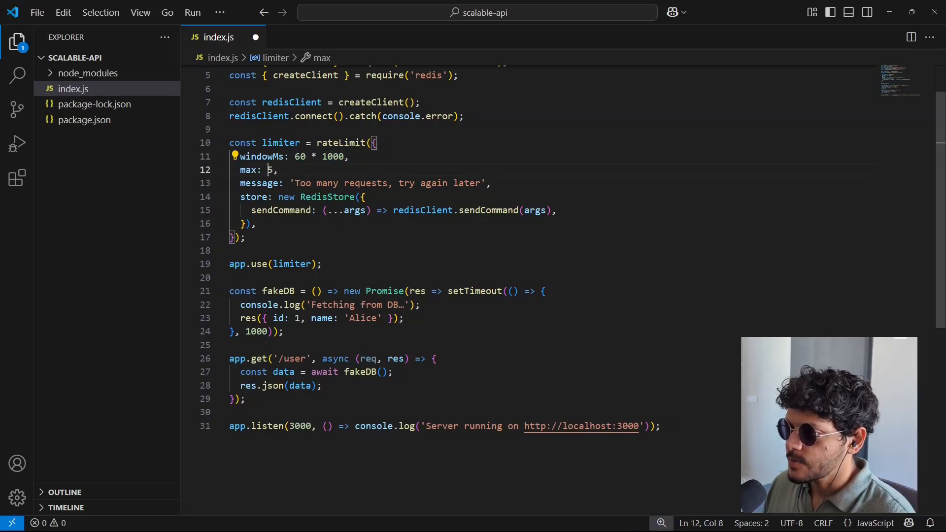
pyautogui.doubleClick(269, 169)
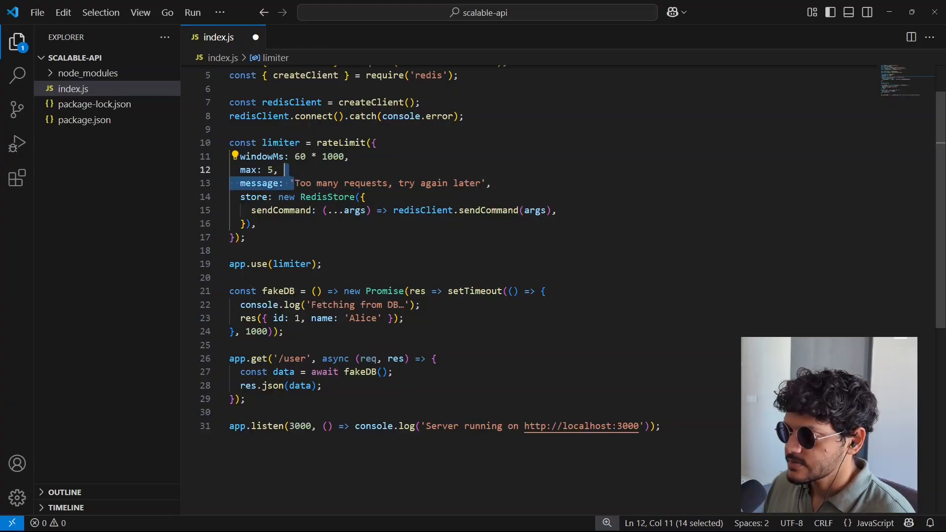
pyautogui.click(255, 223)
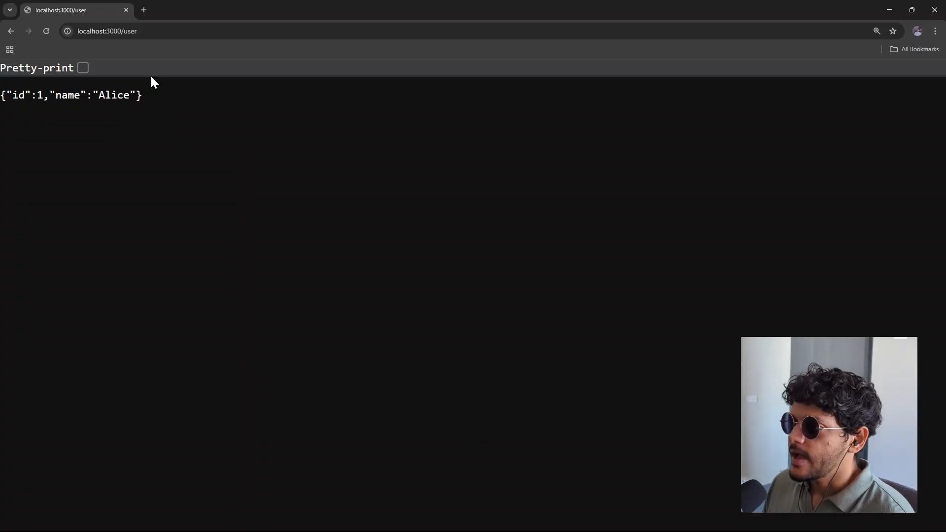
# Step: Reload localhost:3000/user five times in Chrome, each returning the Alice record and logging a DB fetch
pyautogui.click(47, 31)
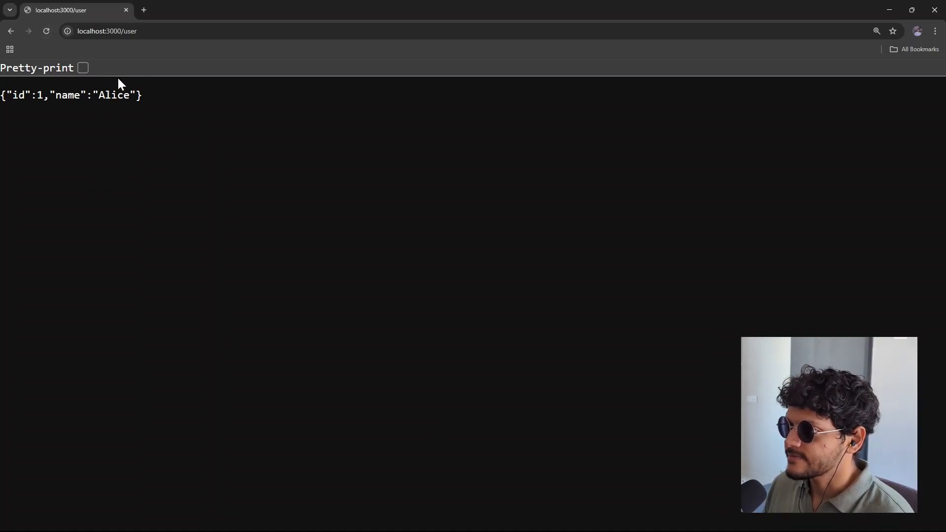
pyautogui.click(47, 30)
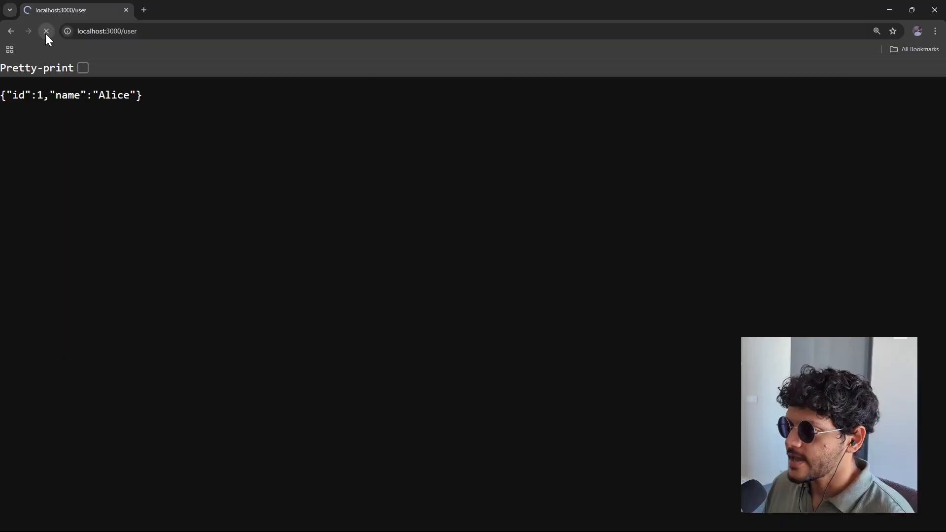
pyautogui.click(46, 30)
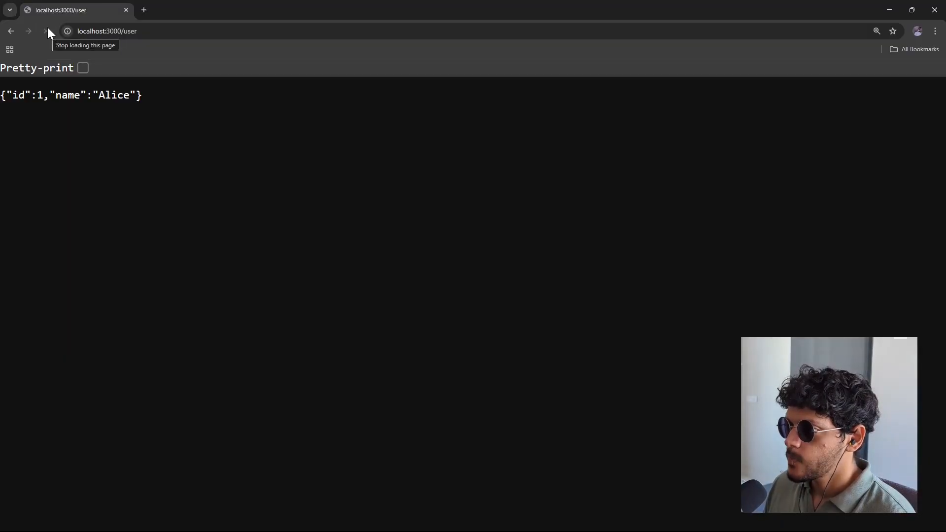
pyautogui.click(46, 30)
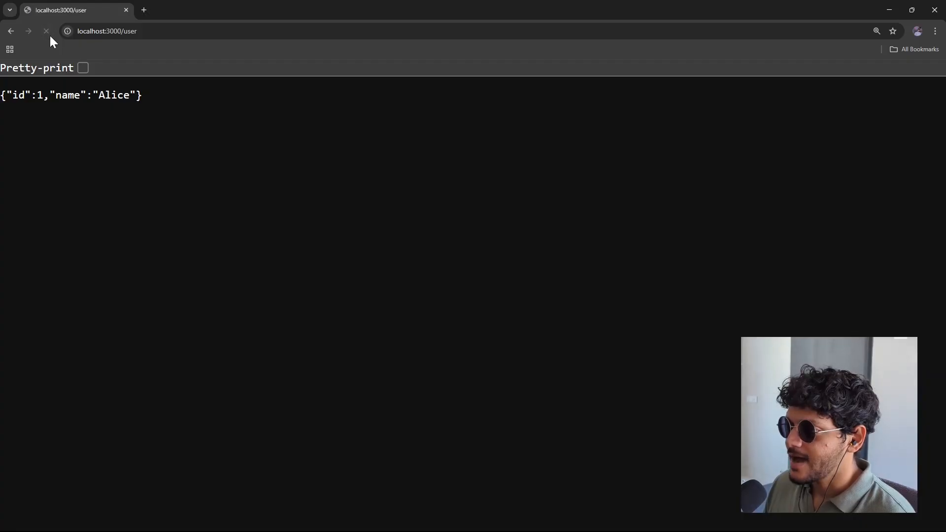
pyautogui.moveTo(46, 30)
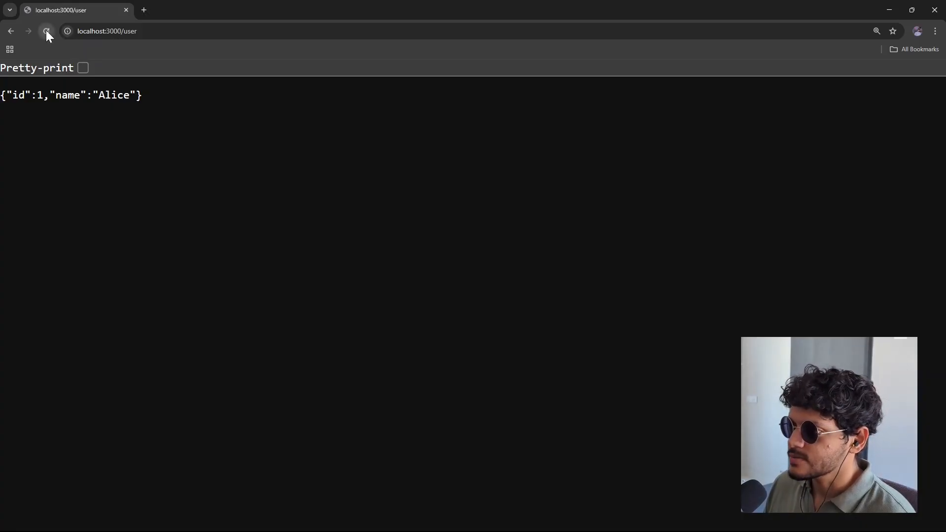
pyautogui.click(46, 30)
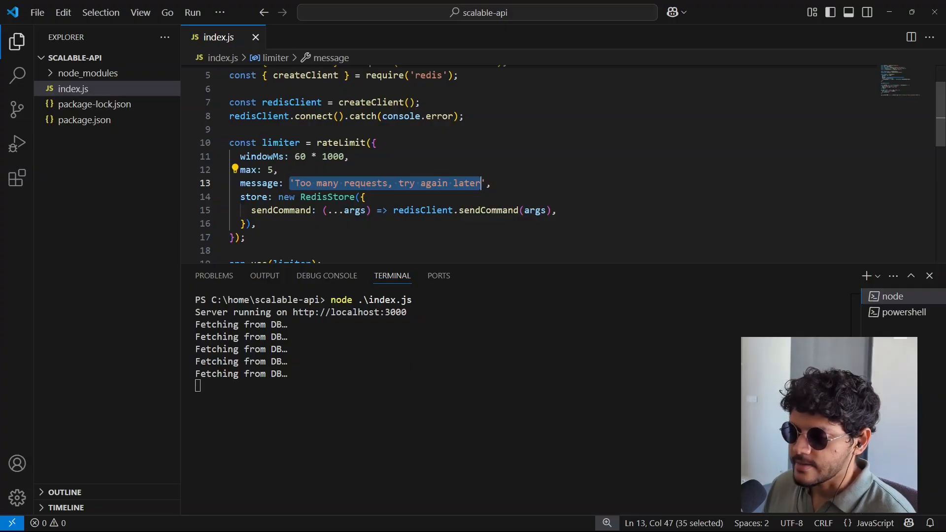
# Step: Hide the terminal panel to return to the /user route code in index.js
pyautogui.click(929, 276)
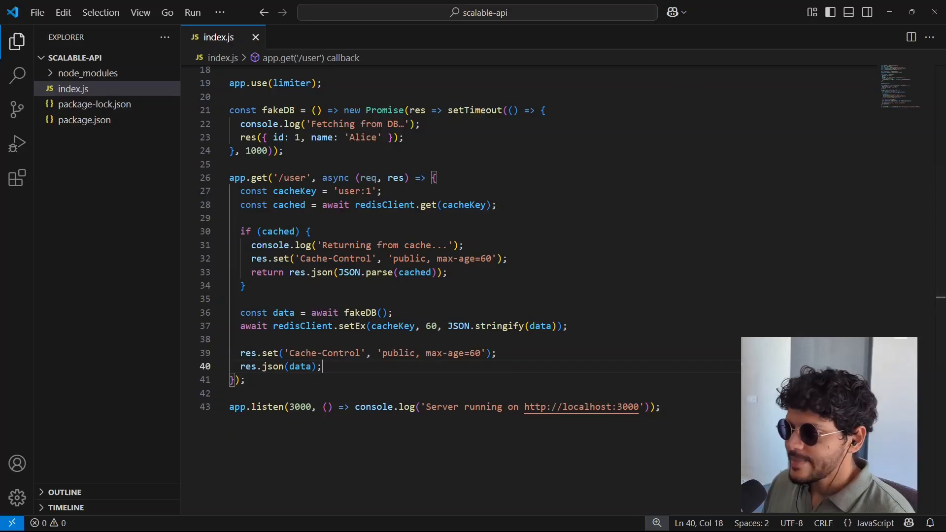
pyautogui.moveTo(359, 312)
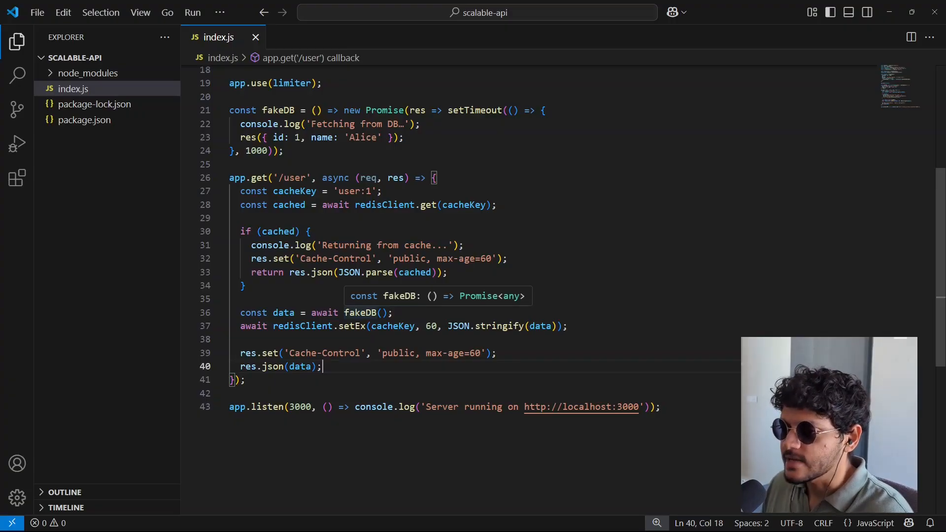
pyautogui.moveTo(378, 312)
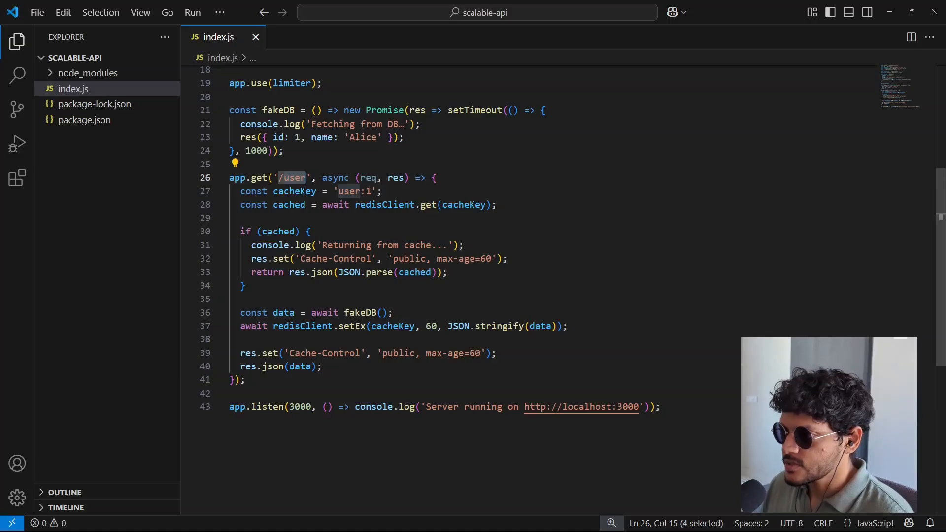
pyautogui.doubleClick(349, 191)
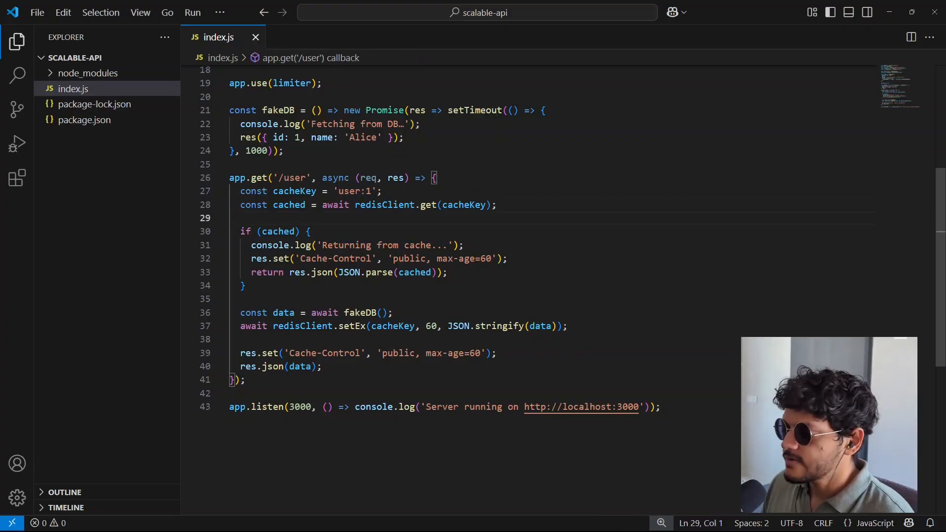
pyautogui.doubleClick(386, 205)
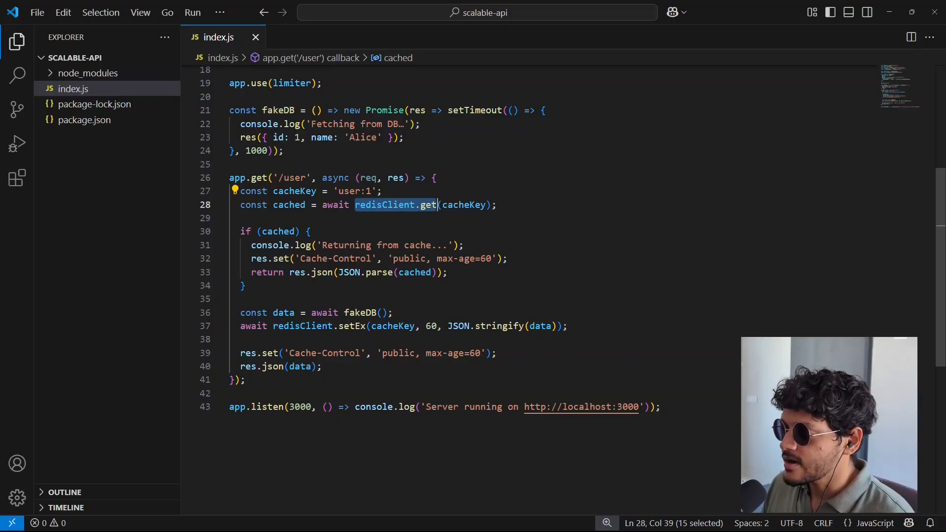
pyautogui.doubleClick(354, 190)
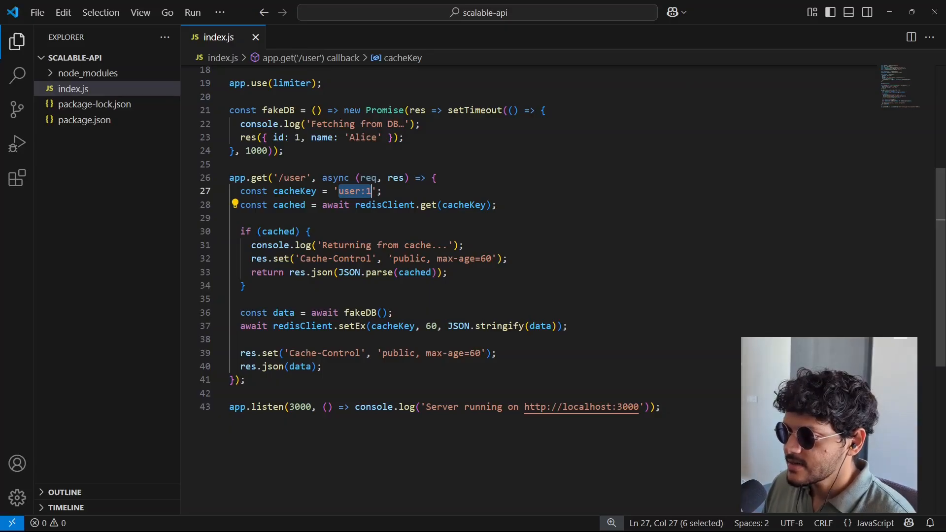
pyautogui.click(242, 298)
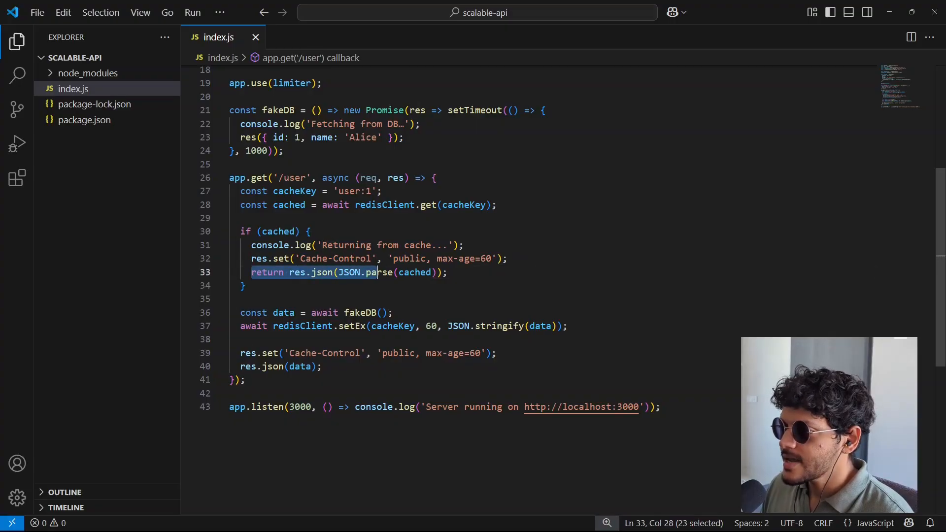
pyautogui.click(242, 286)
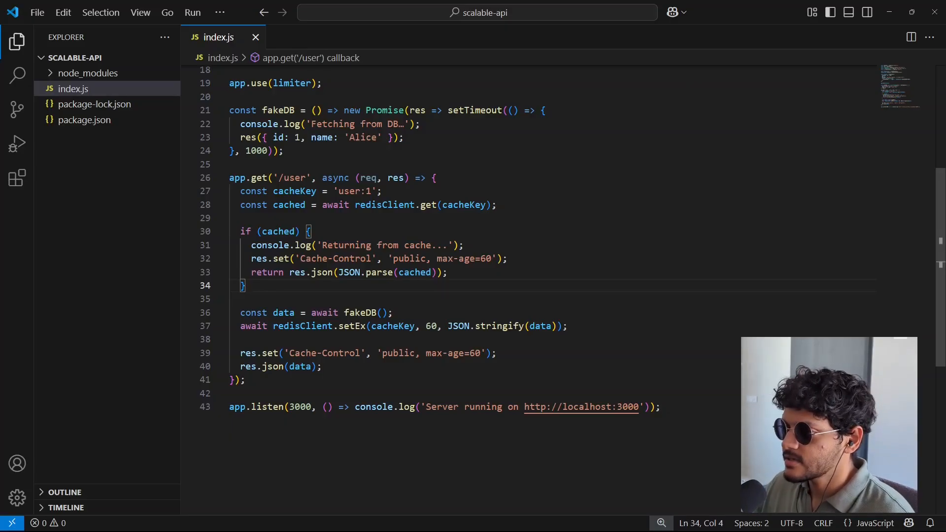
pyautogui.moveTo(431, 272)
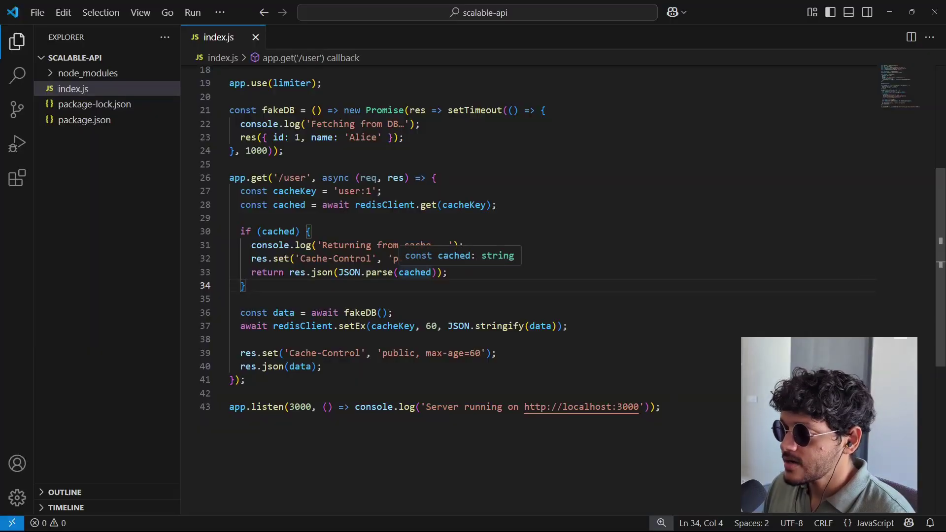
pyautogui.doubleClick(415, 272)
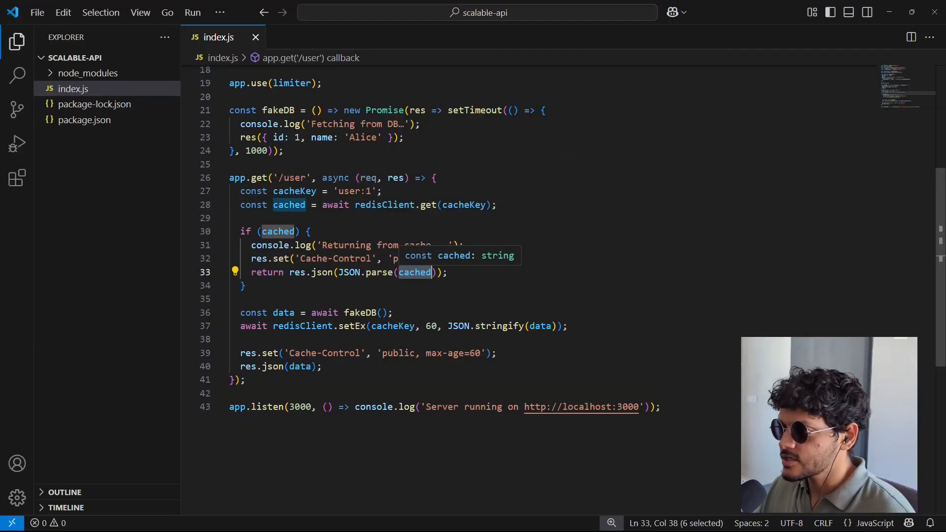
pyautogui.click(245, 286)
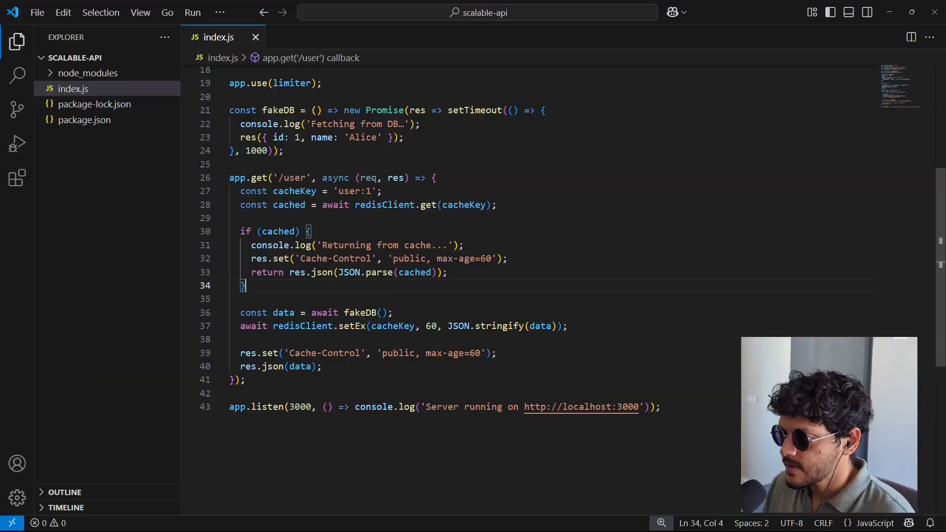
pyautogui.click(310, 231)
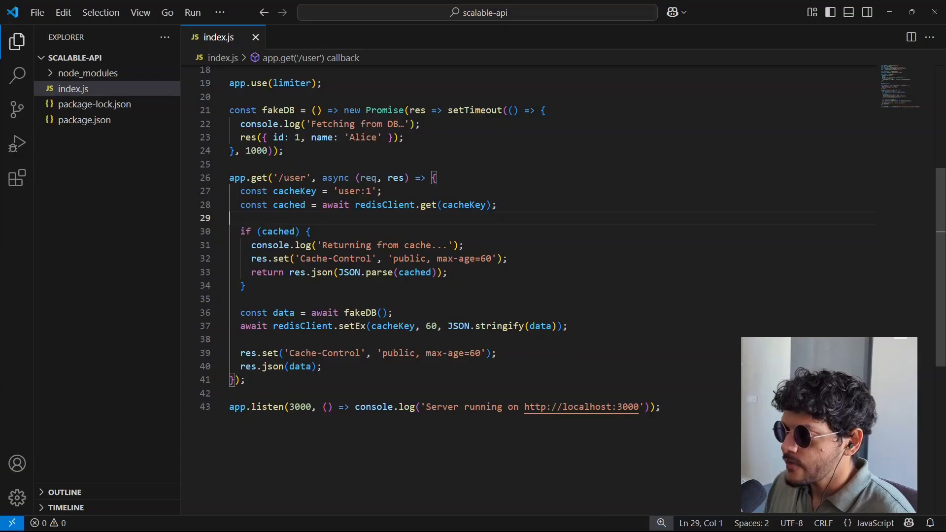
pyautogui.doubleClick(353, 191)
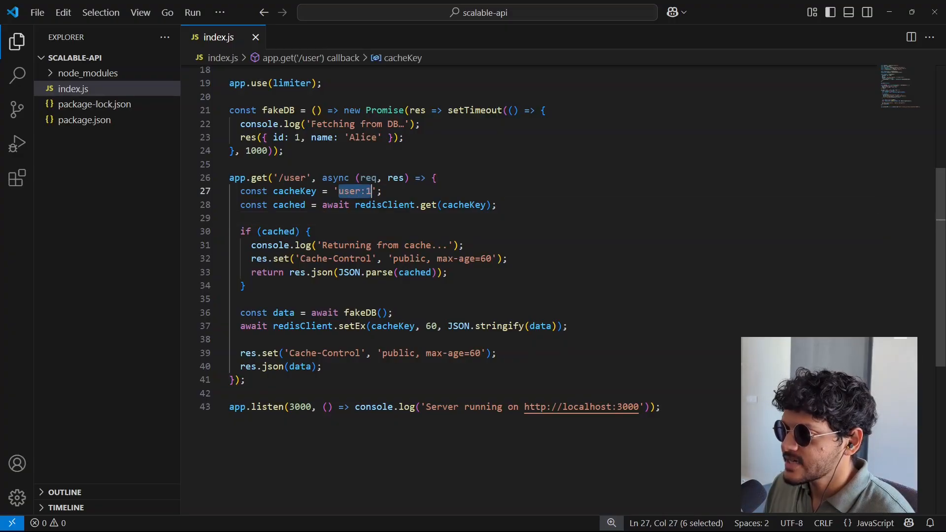
pyautogui.moveTo(382, 205)
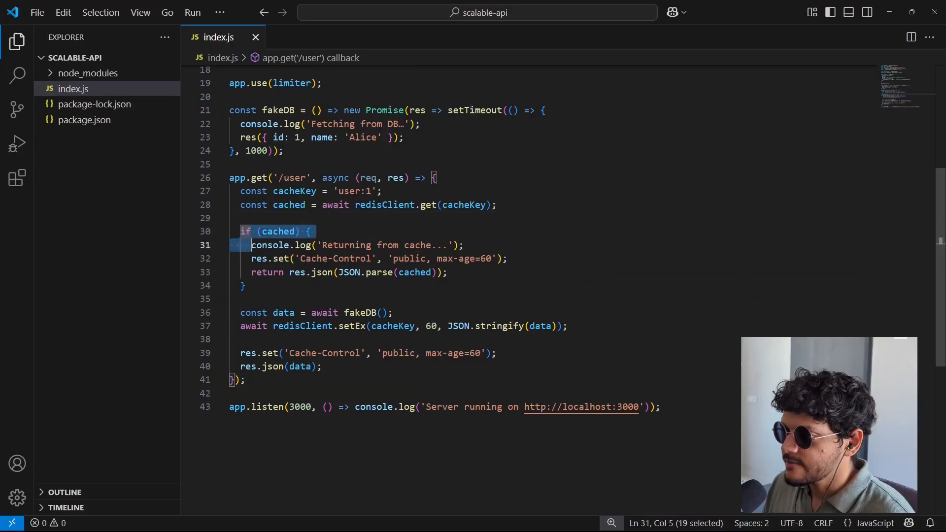
pyautogui.click(244, 286)
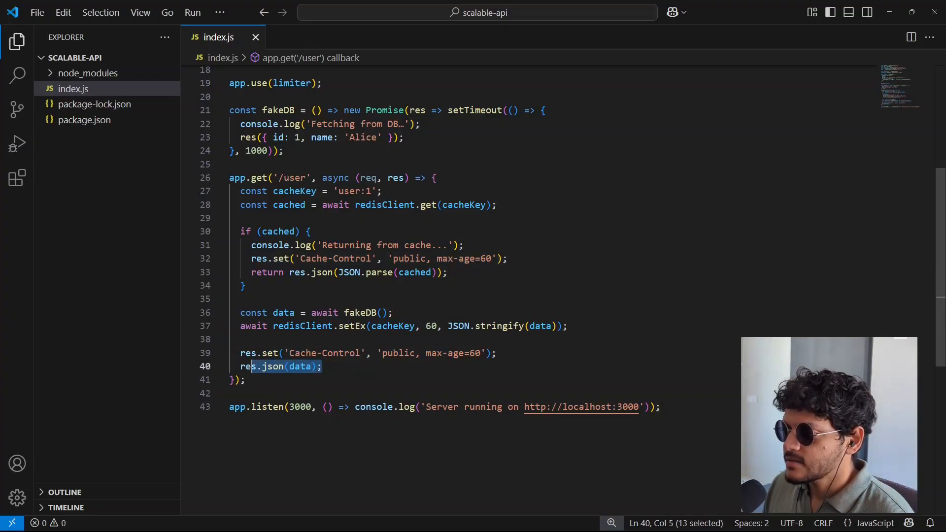
pyautogui.click(323, 366)
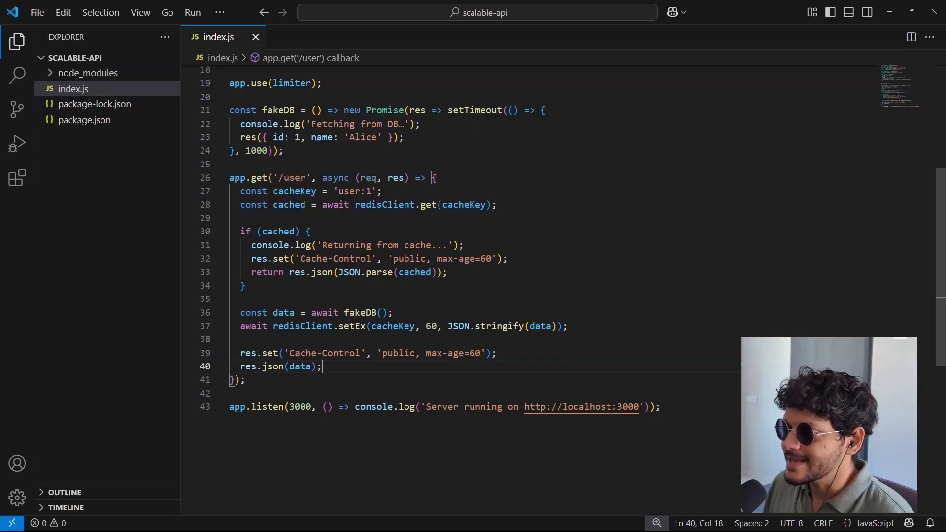
pyautogui.doubleClick(430, 326)
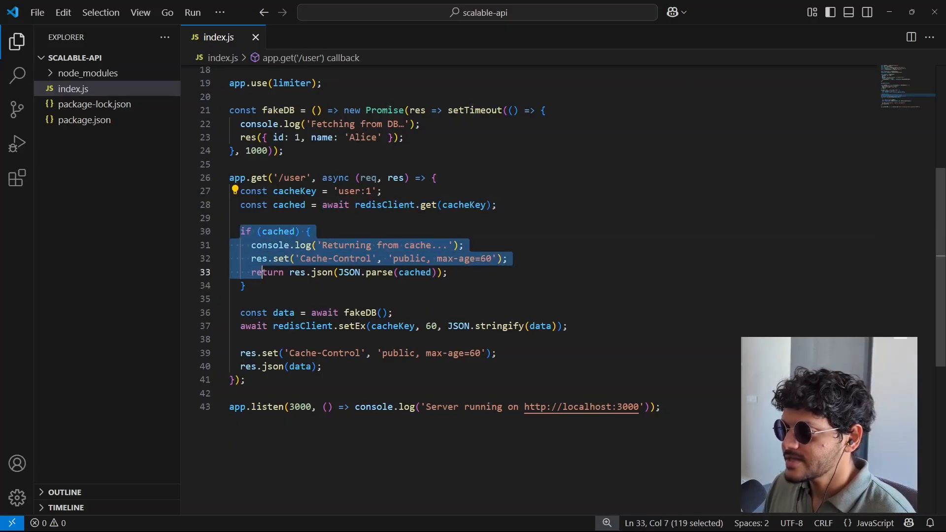
pyautogui.click(267, 272)
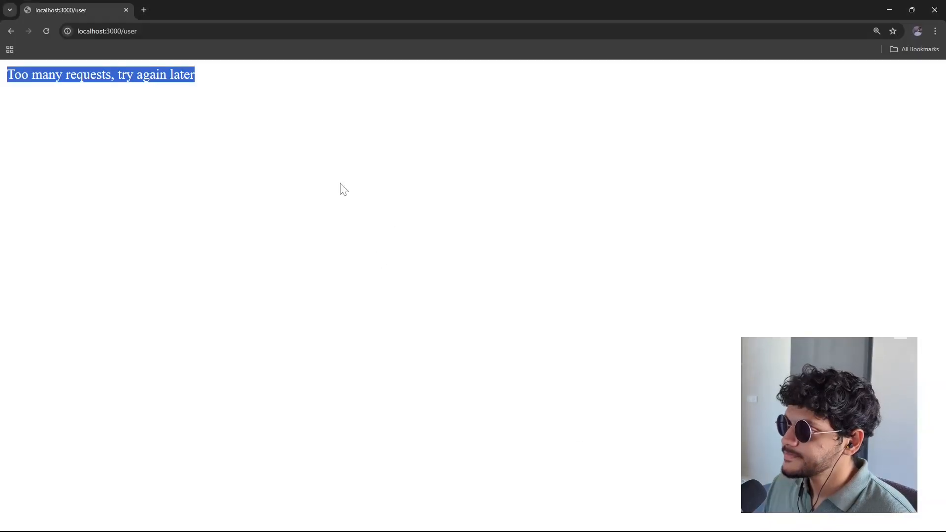
# Step: Record /user reloads in DevTools Network, first returning 200 in 1.06 s
pyautogui.press('F12')
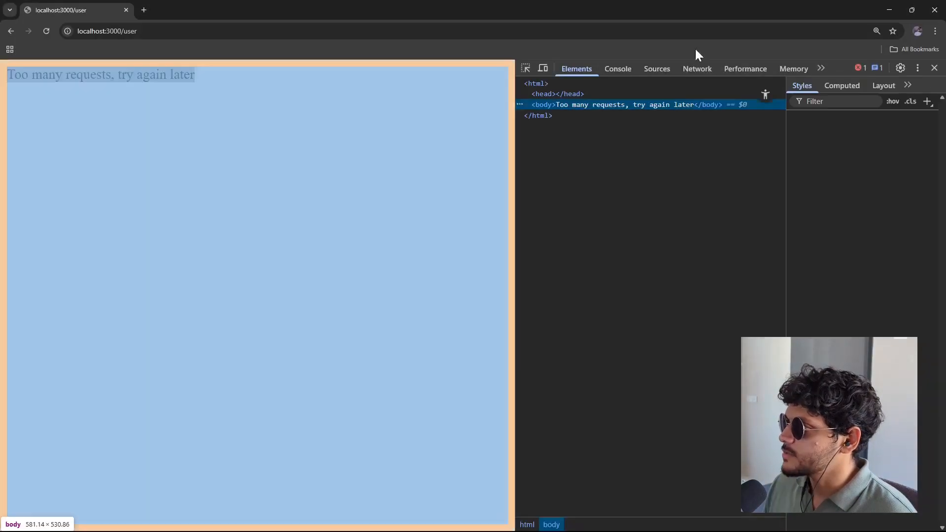
pyautogui.click(696, 68)
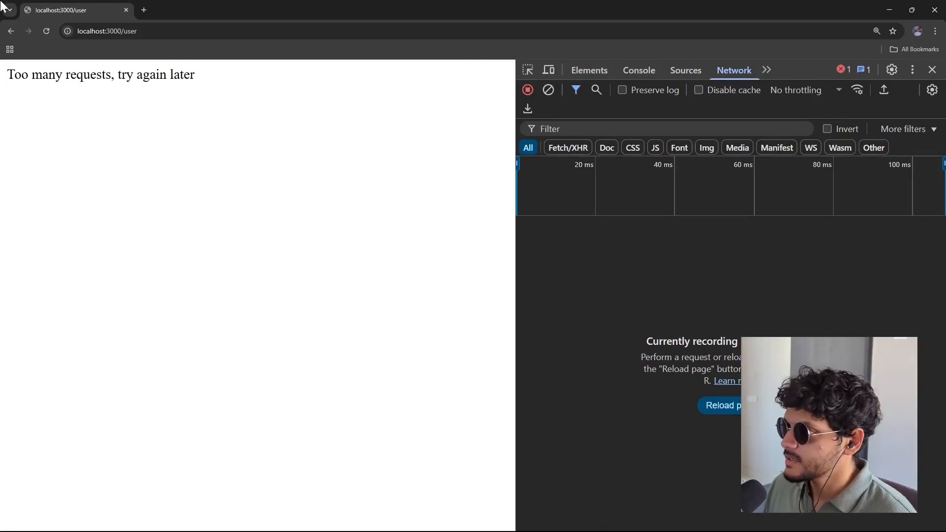
pyautogui.click(47, 31)
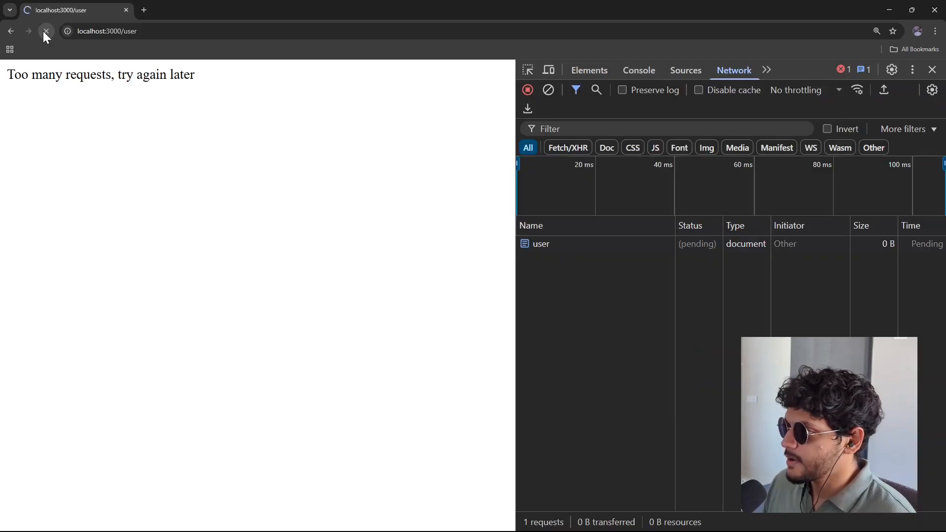
pyautogui.click(46, 30)
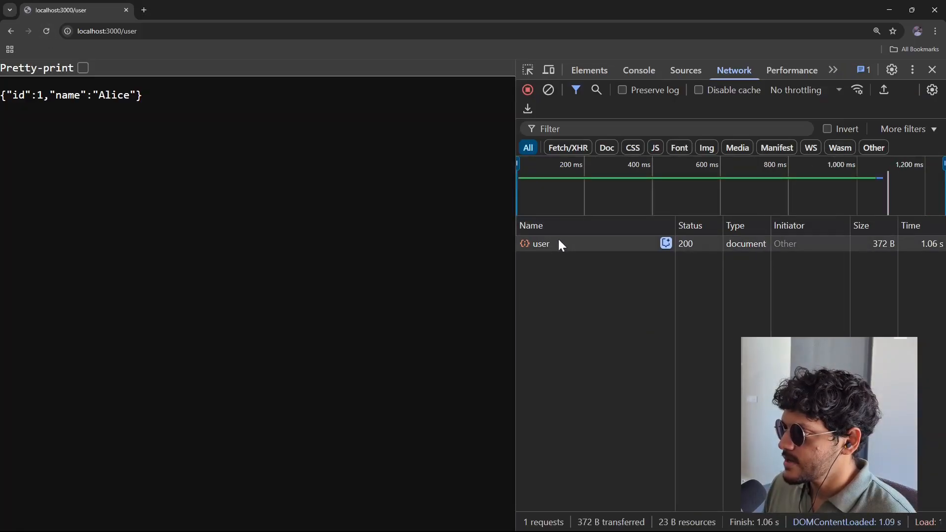
pyautogui.moveTo(690, 247)
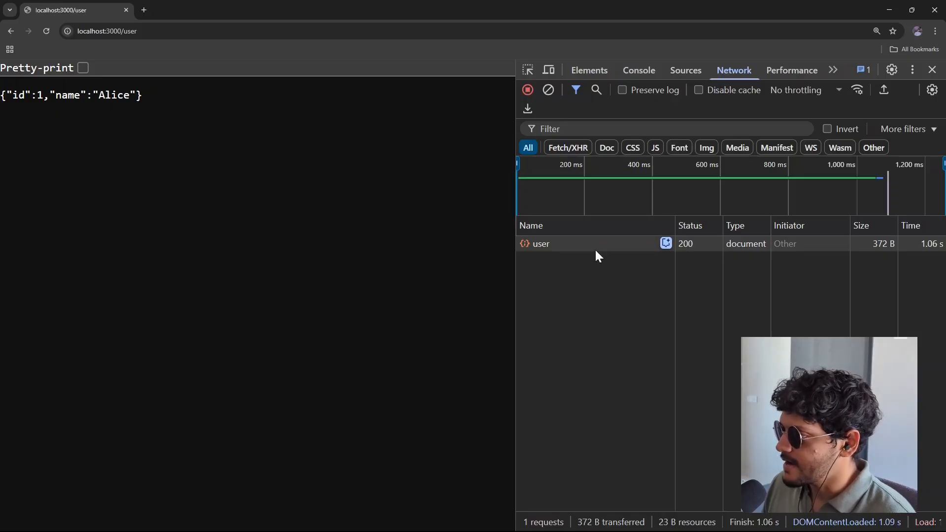
# Step: Reload /user again to get 304 in 17 ms and select that request's details
pyautogui.click(540, 243)
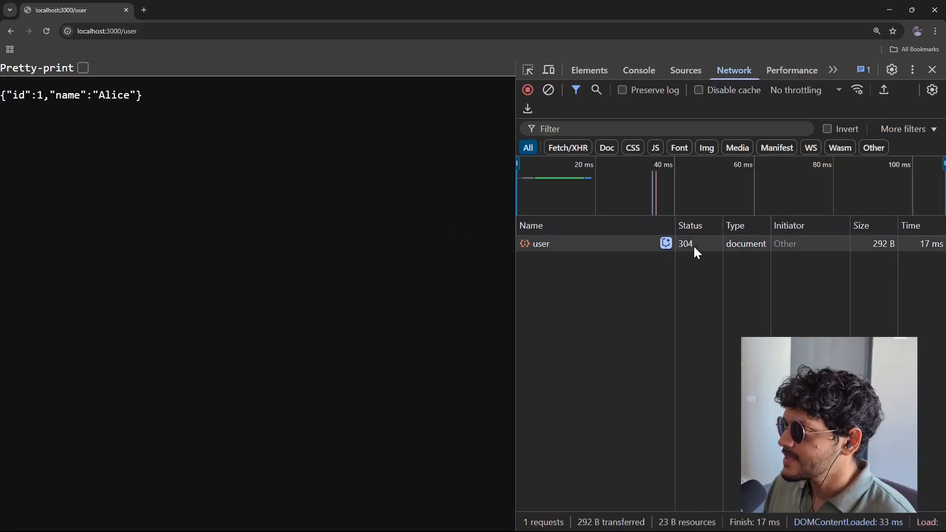
pyautogui.moveTo(686, 244)
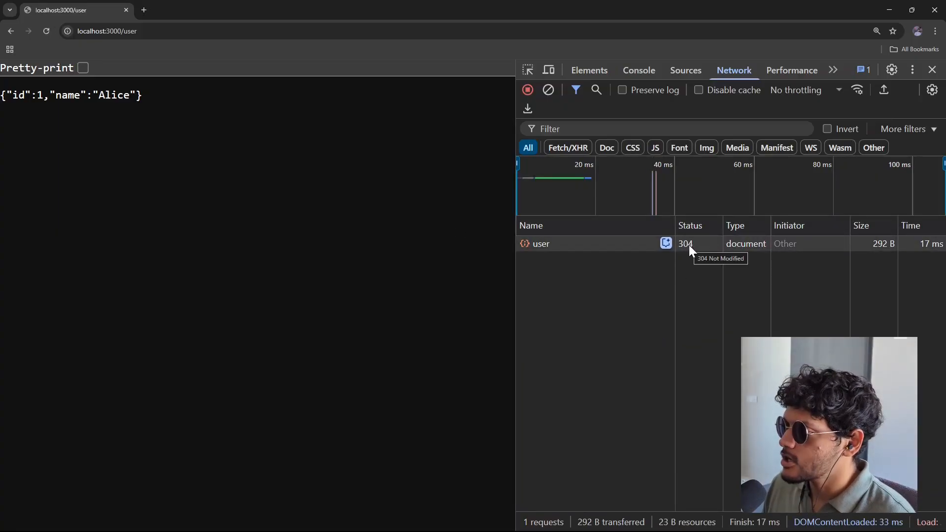
pyautogui.click(541, 243)
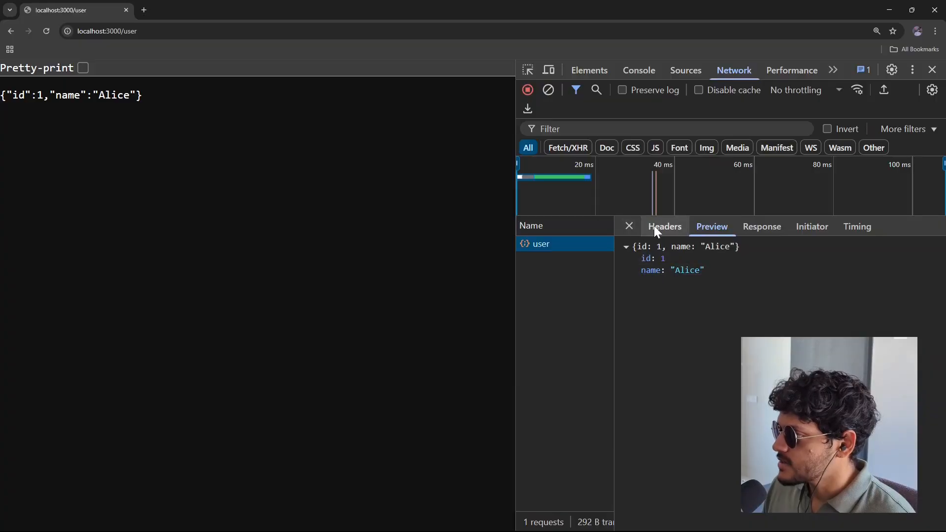
# Step: Show the user request's Headers pane confirming Status Code 304 Not Modified
pyautogui.click(664, 227)
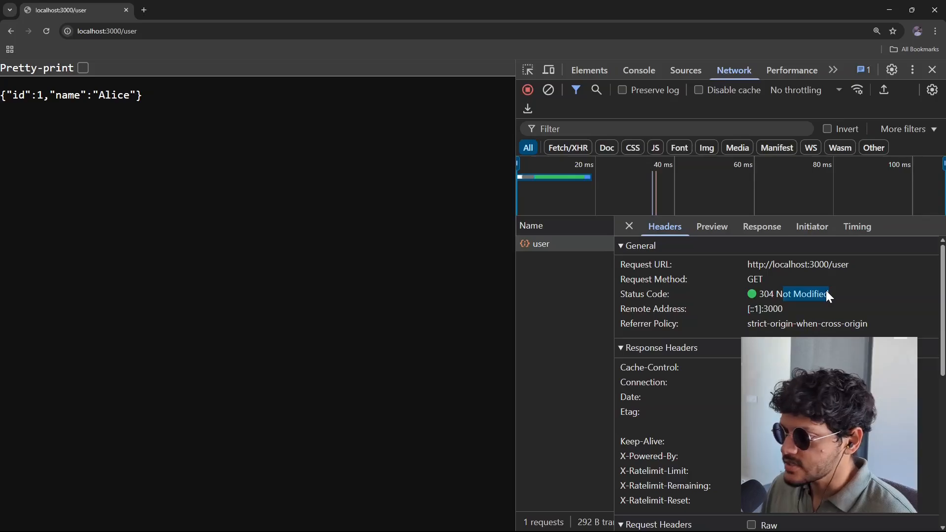
pyautogui.moveTo(766, 299)
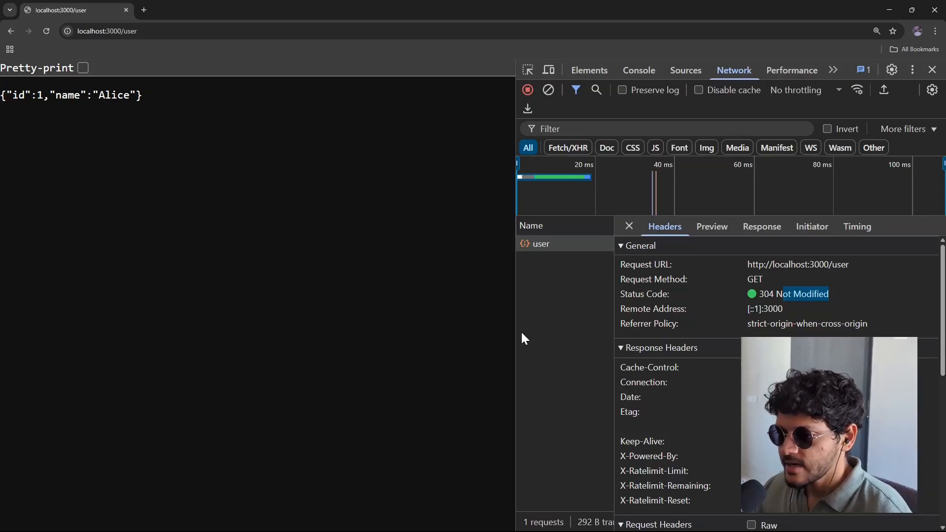
pyautogui.moveTo(596, 375)
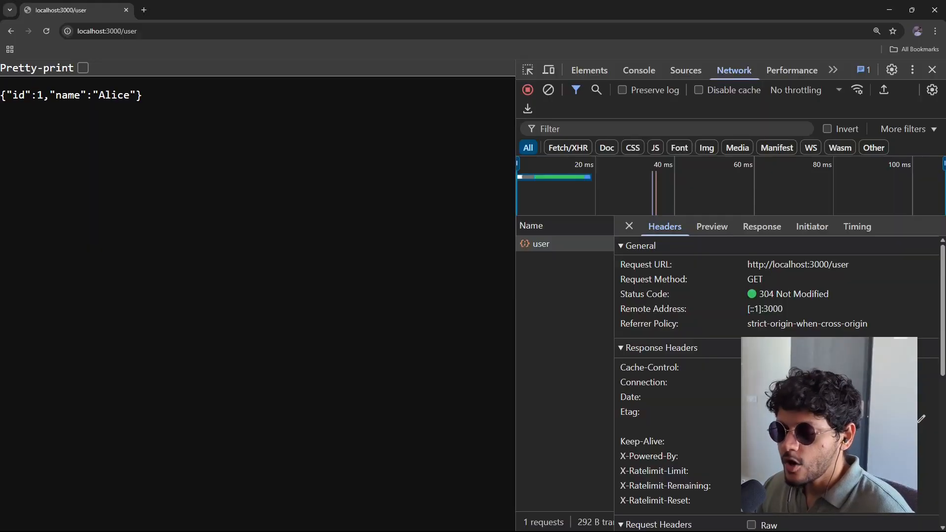
pyautogui.moveTo(335, 318)
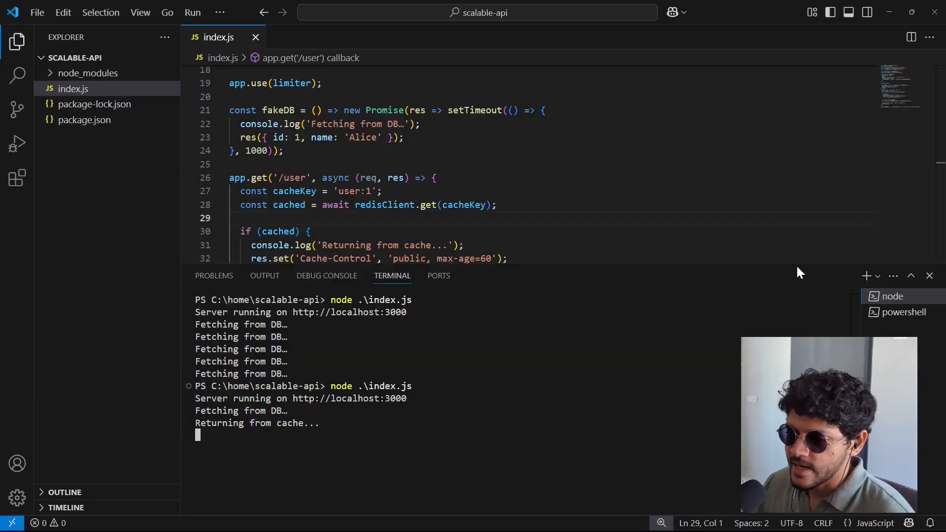
# Step: Hide the server output and scroll through the cluster worker setup code in index.js
pyautogui.click(929, 276)
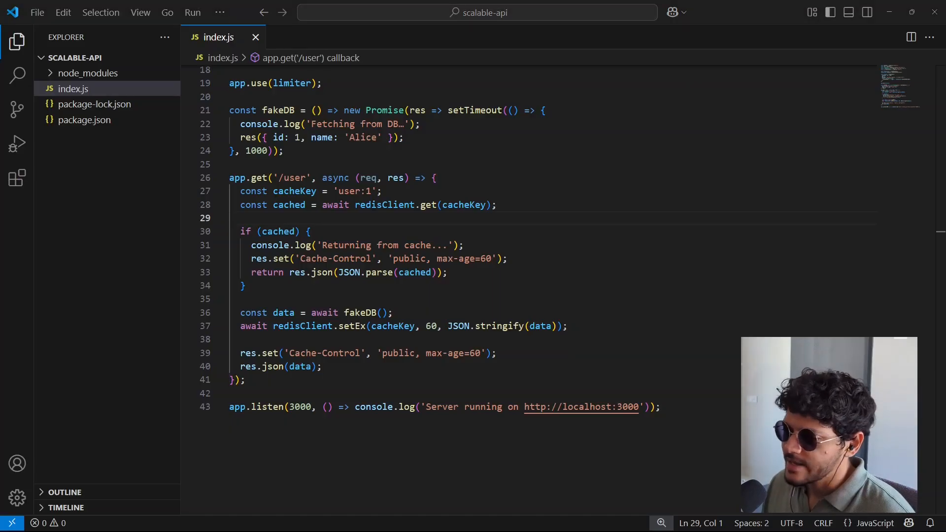
pyautogui.scroll(3)
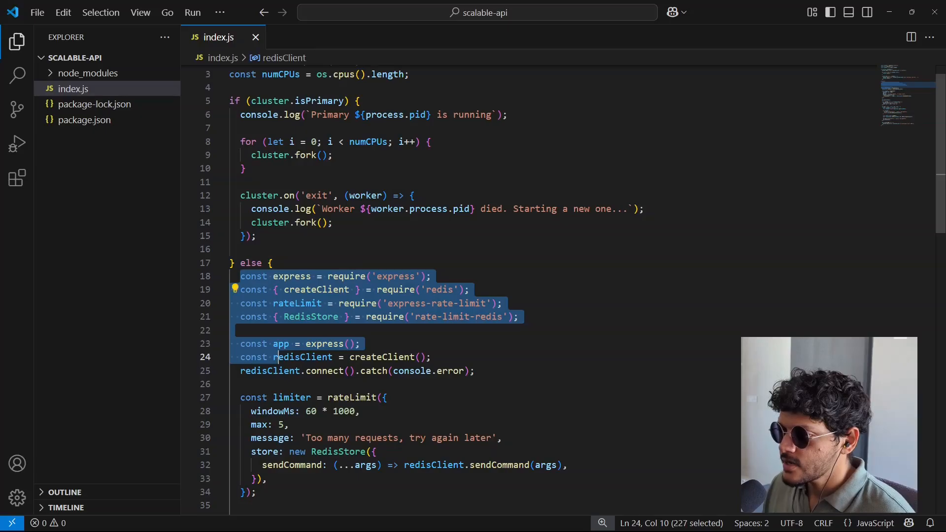
pyautogui.scroll(-3)
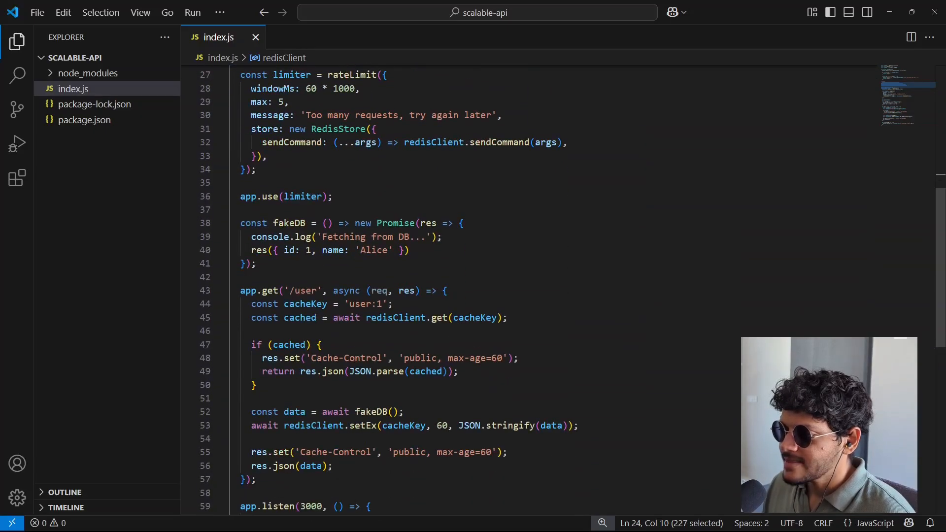
pyautogui.scroll(-3)
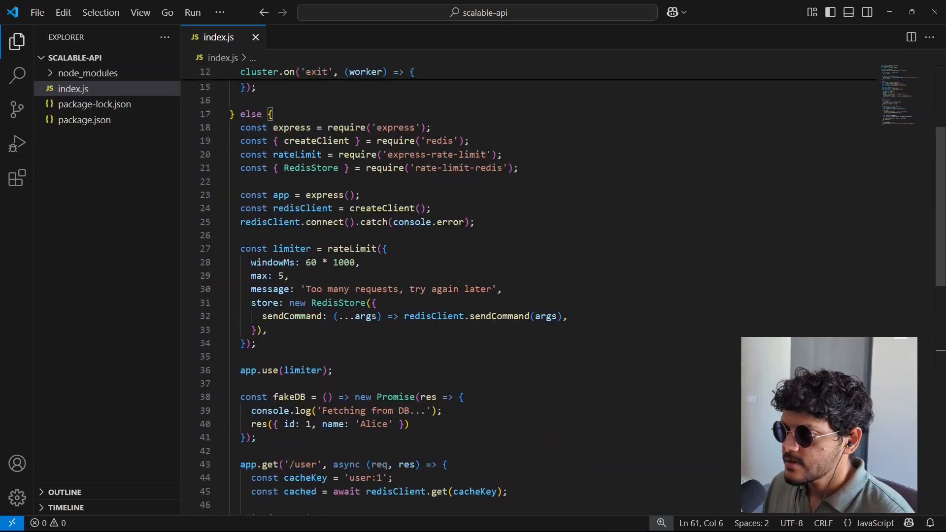
pyautogui.scroll(3)
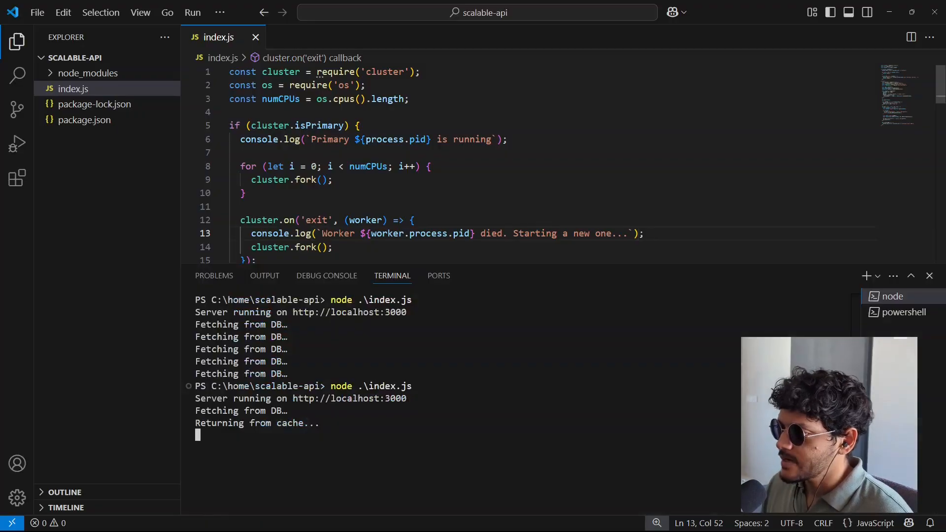
pyautogui.press('ctrl+c')
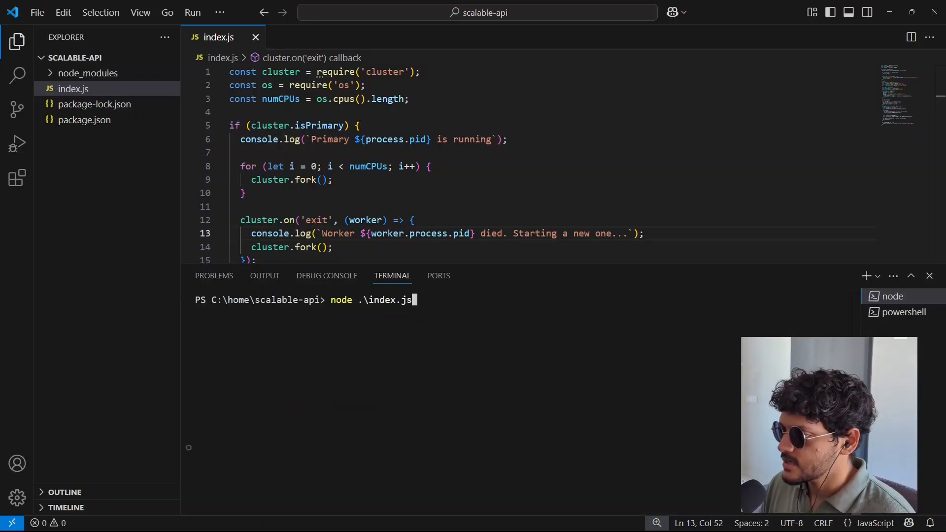
pyautogui.press('Return')
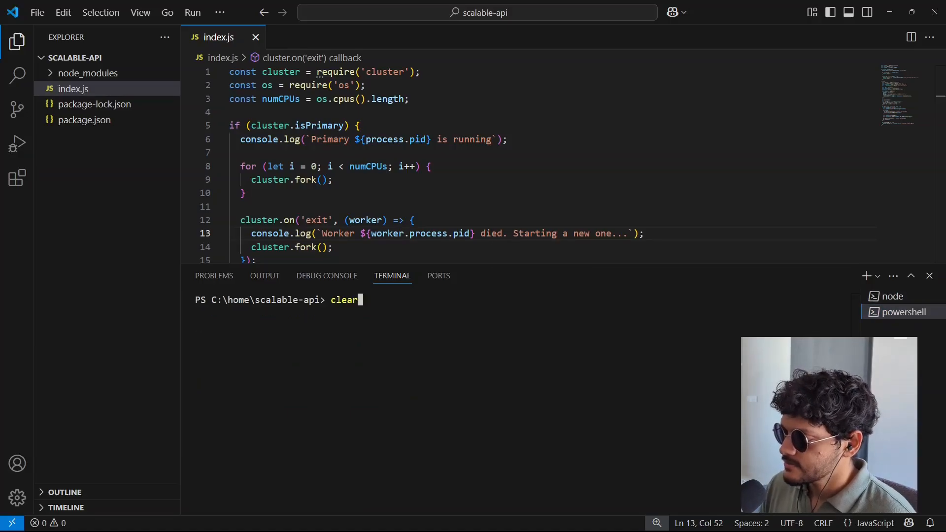
pyautogui.write('autocannon http://localhost:3000/user')
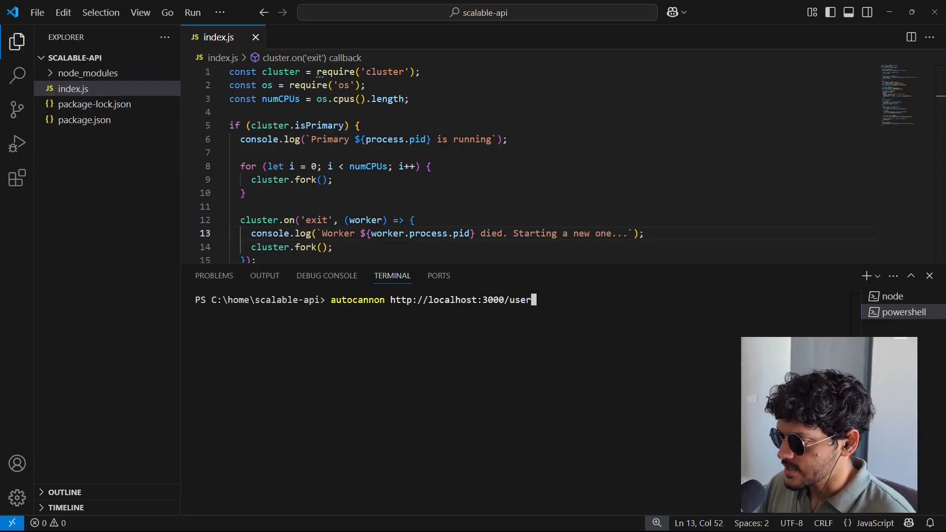
pyautogui.press('Return')
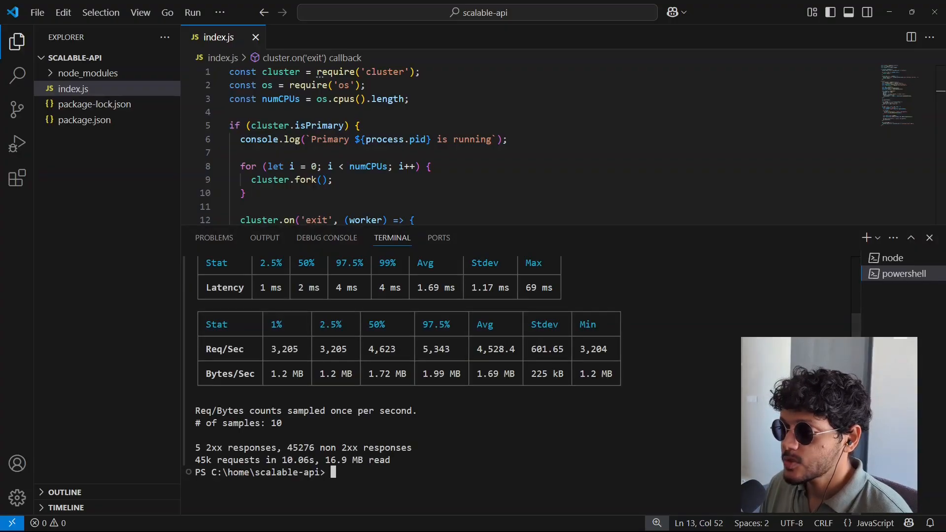
pyautogui.doubleClick(203, 460)
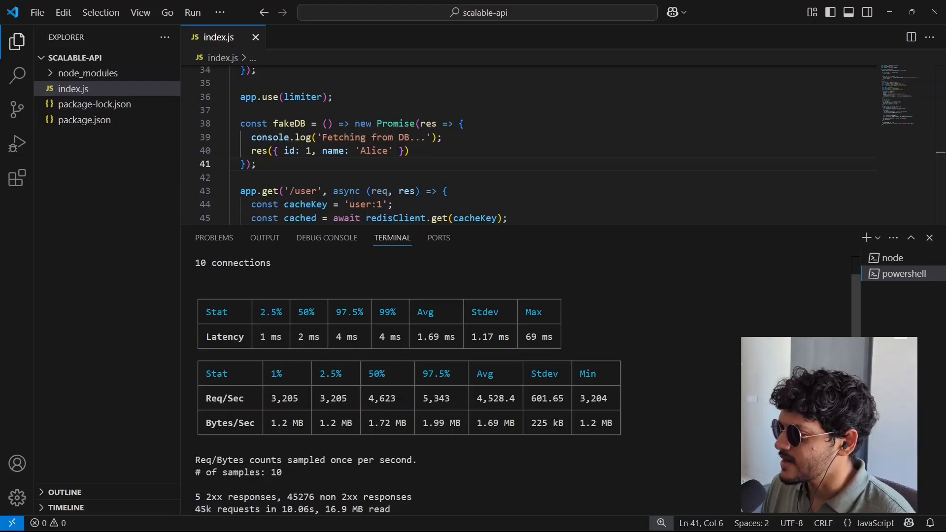
# Step: Highlight the 69 ms maximum latency figure in the load-test results
pyautogui.doubleClick(538, 337)
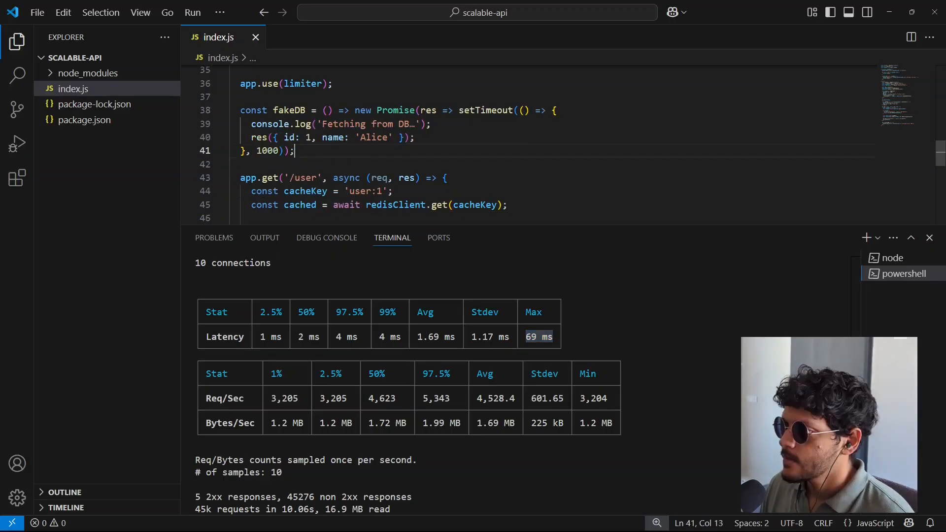
pyautogui.moveTo(890, 257)
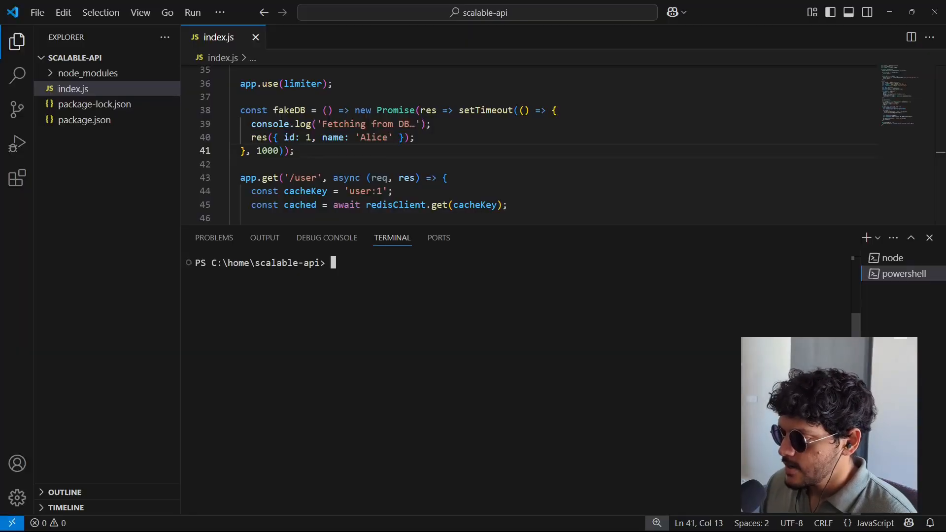
# Step: Rerun autocannon against the delayed /user endpoint, showing 41k requests at 1.93 ms average
pyautogui.write('autocannon http://localhost:3000/user')
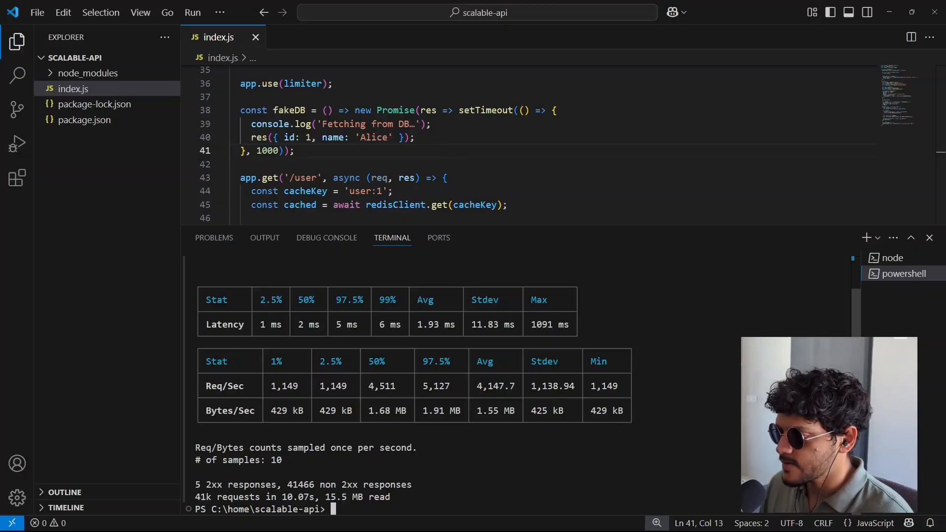
pyautogui.doubleClick(203, 496)
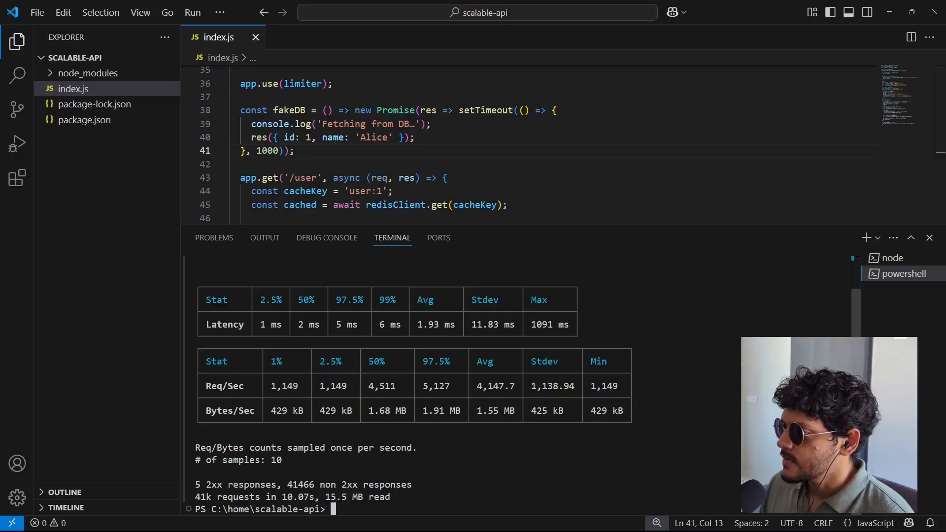
pyautogui.doubleClick(549, 324)
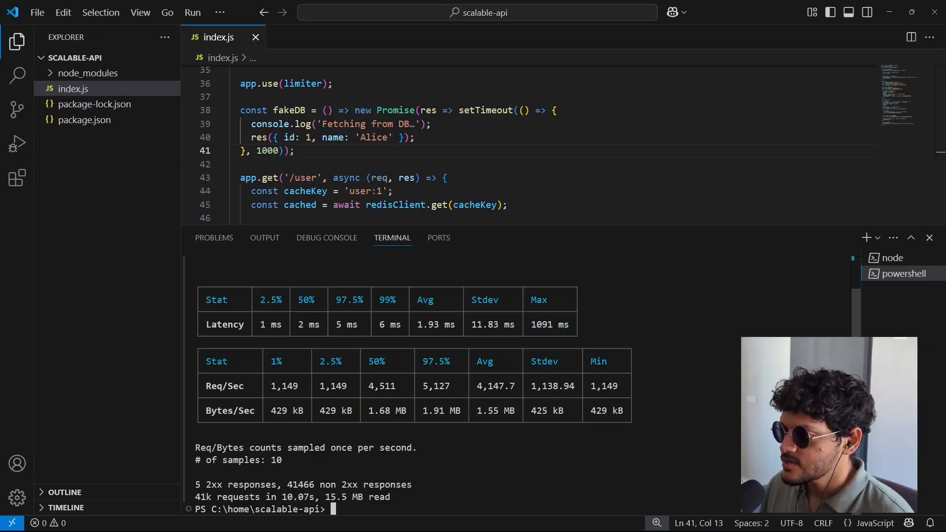
pyautogui.doubleClick(549, 324)
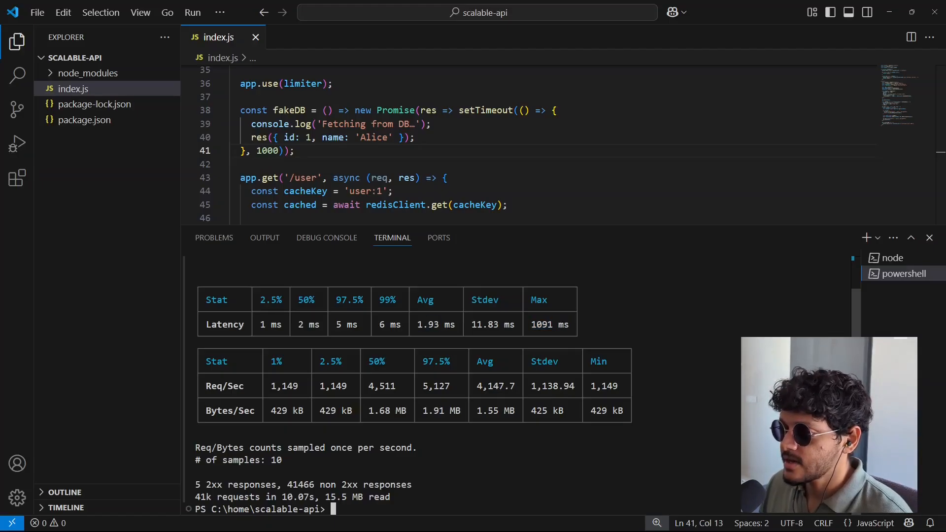
# Step: Highlight the 5,127 req/s figure and the 5 2xx versus 41,466 non-2xx response counts
pyautogui.doubleClick(426, 324)
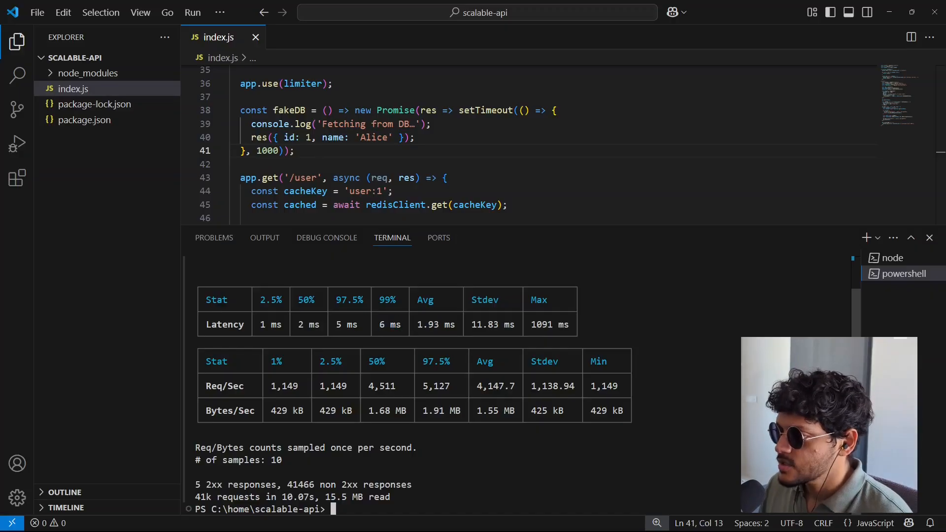
pyautogui.doubleClick(541, 324)
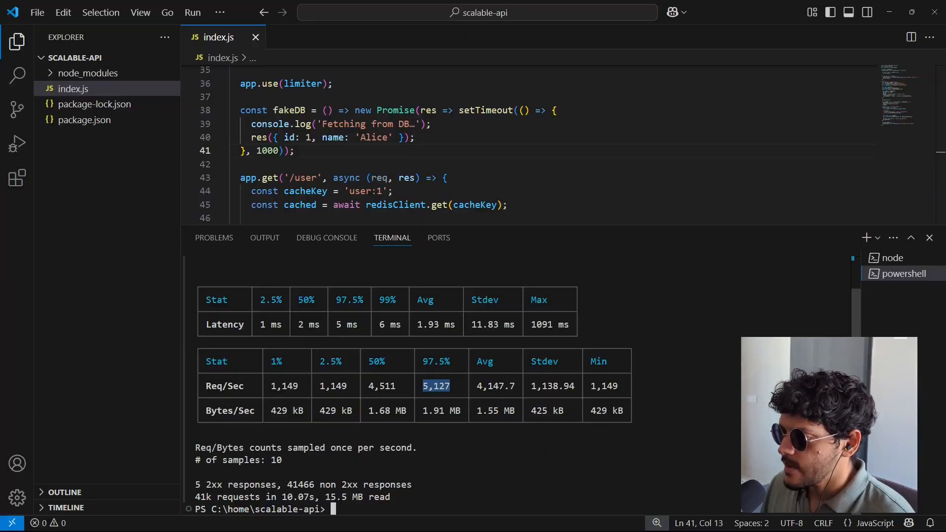
pyautogui.click(440, 385)
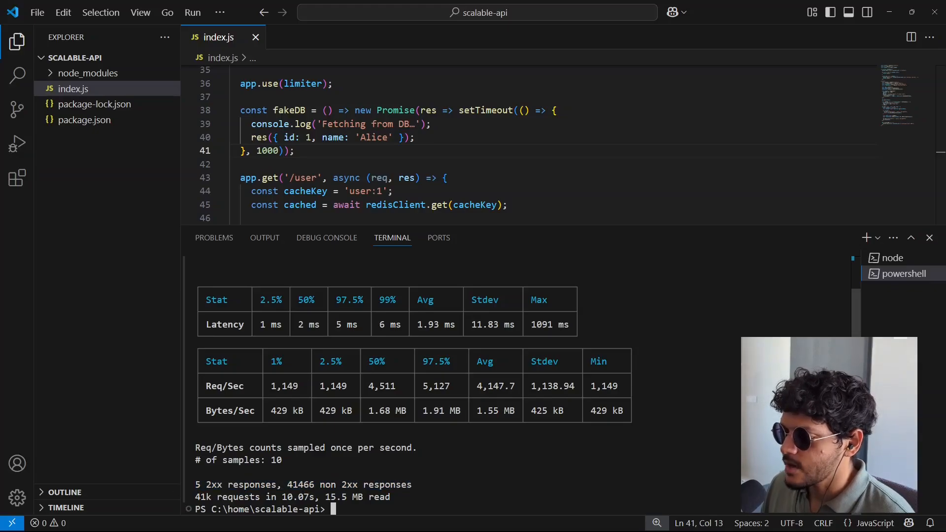
pyautogui.doubleClick(213, 484)
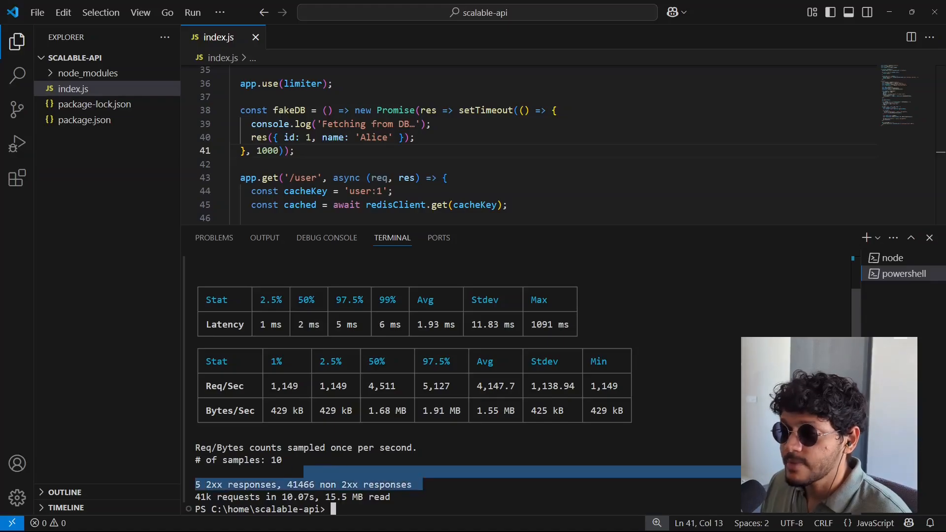
# Step: With app.use(limiter) commented out, highlight the 41k total requests and 1.93 ms average latency
pyautogui.scroll(3)
pyautogui.write('// ')
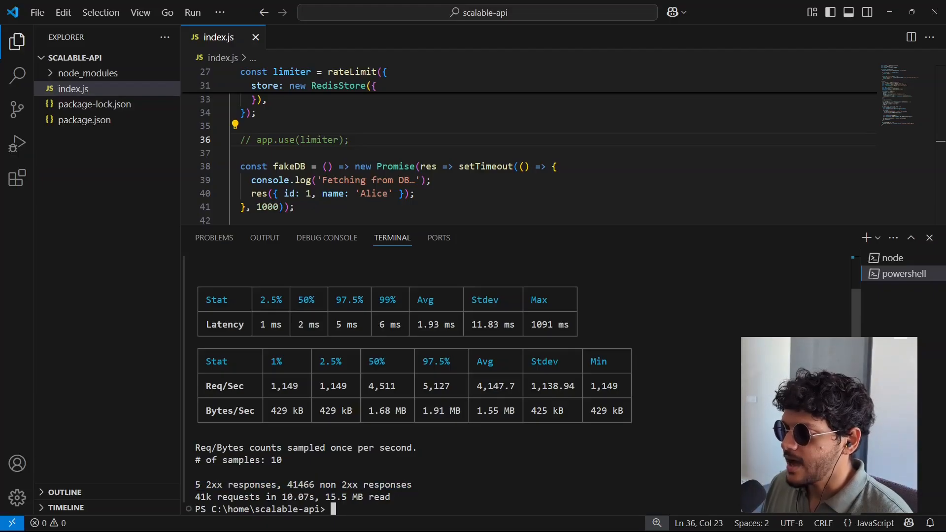
pyautogui.doubleClick(235, 485)
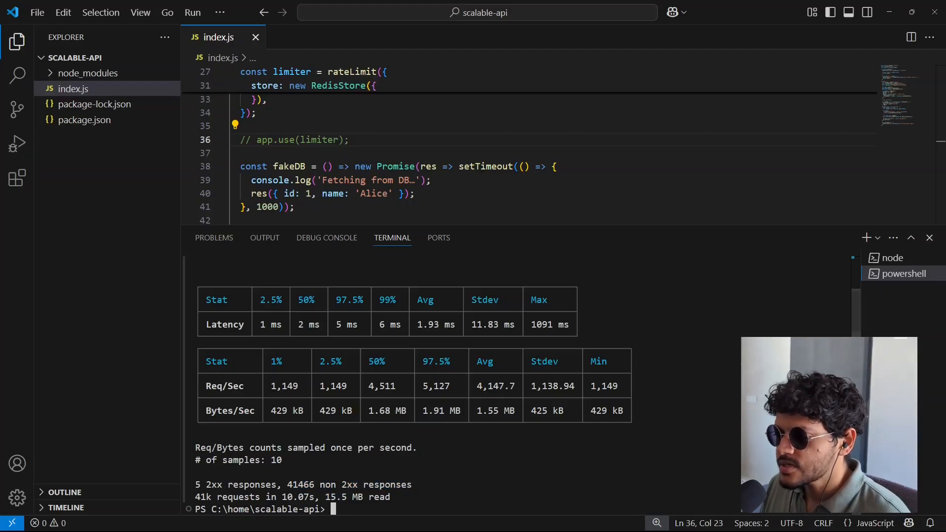
pyautogui.doubleClick(203, 497)
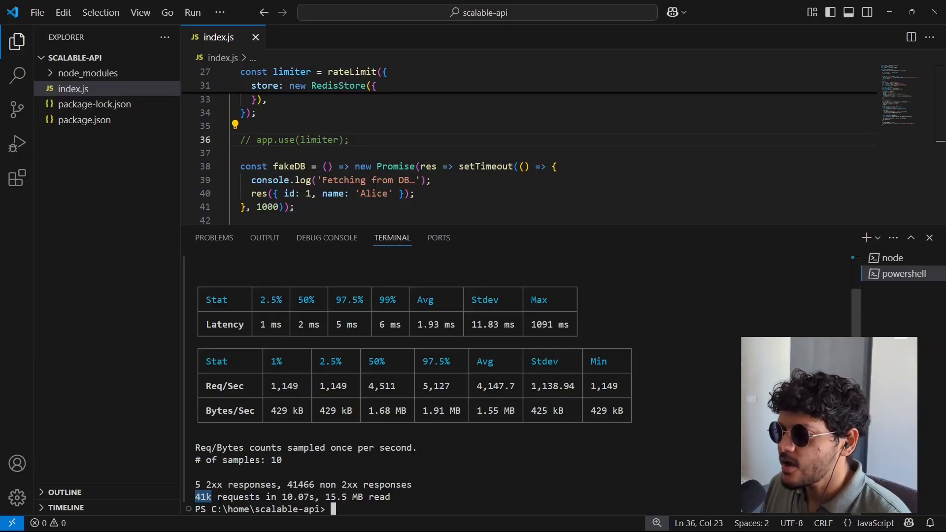
pyautogui.doubleClick(435, 324)
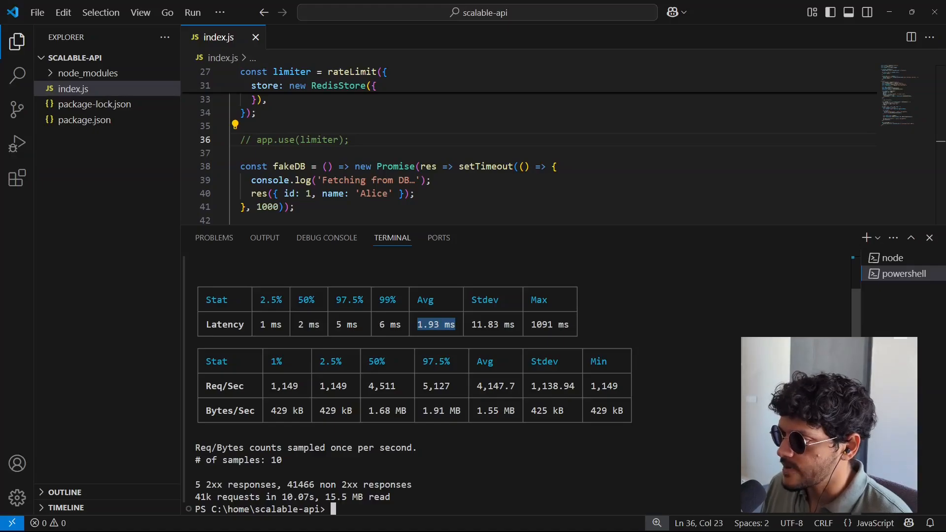
# Step: Clear the terminal with cl before rerunning the load test
pyautogui.write('cl')
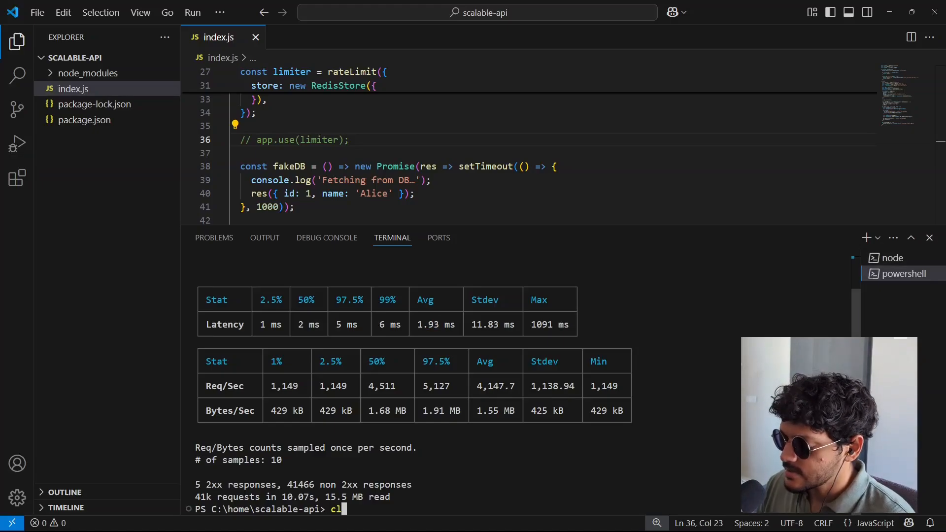
pyautogui.press('Return')
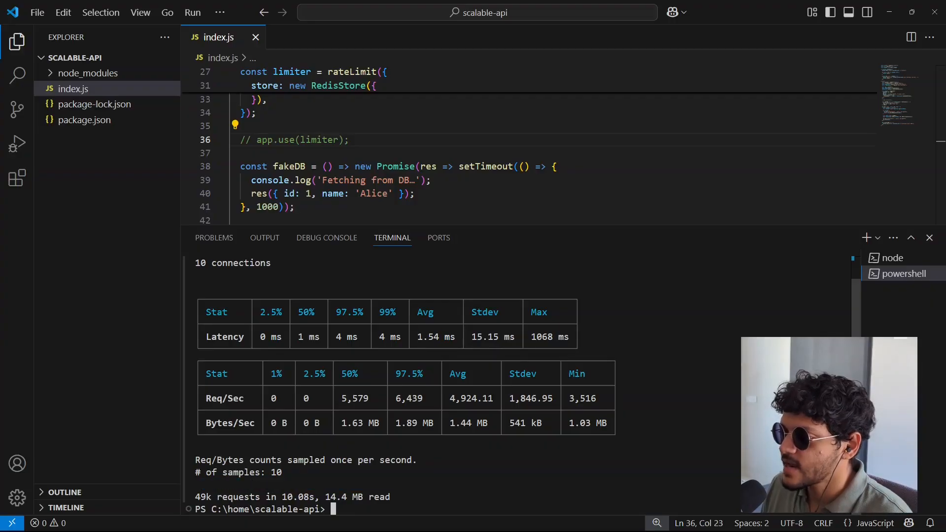
pyautogui.doubleClick(426, 337)
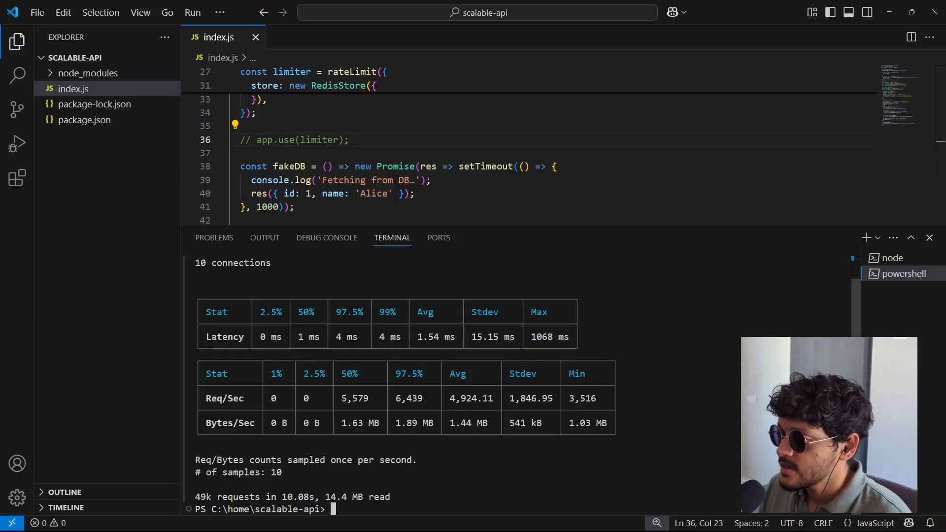
pyautogui.doubleClick(386, 313)
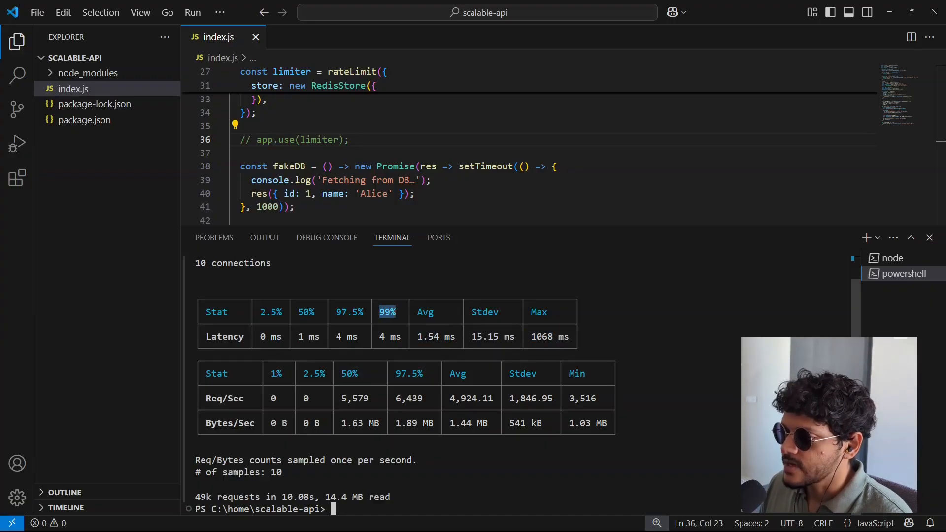
pyautogui.click(390, 337)
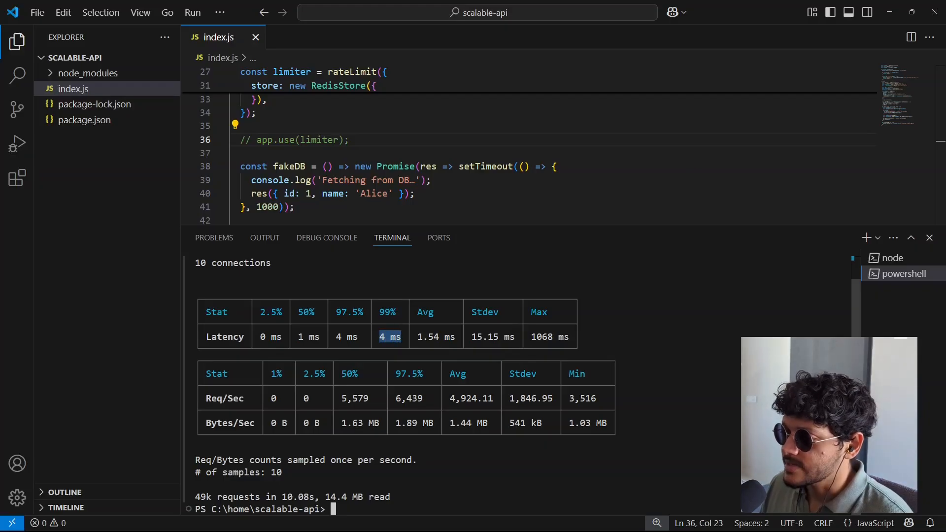